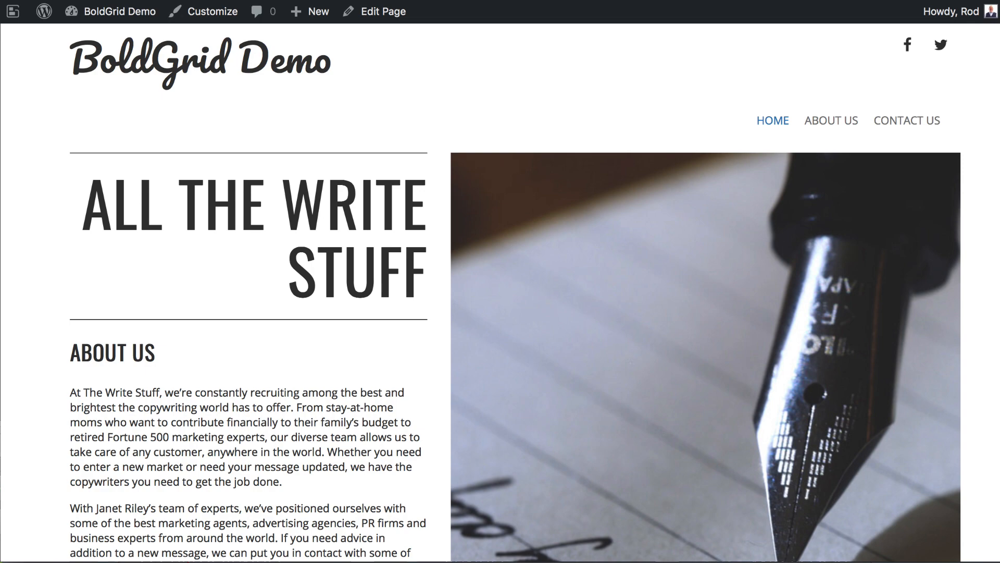
Open the Customizer from the front end, then open the home page for editing
left_click(213, 12)
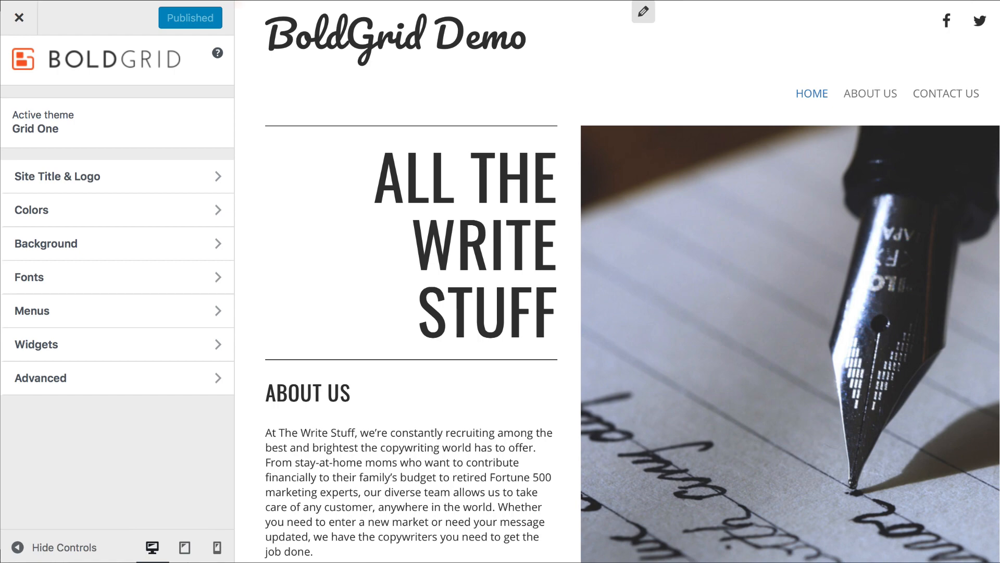
left_click(643, 11)
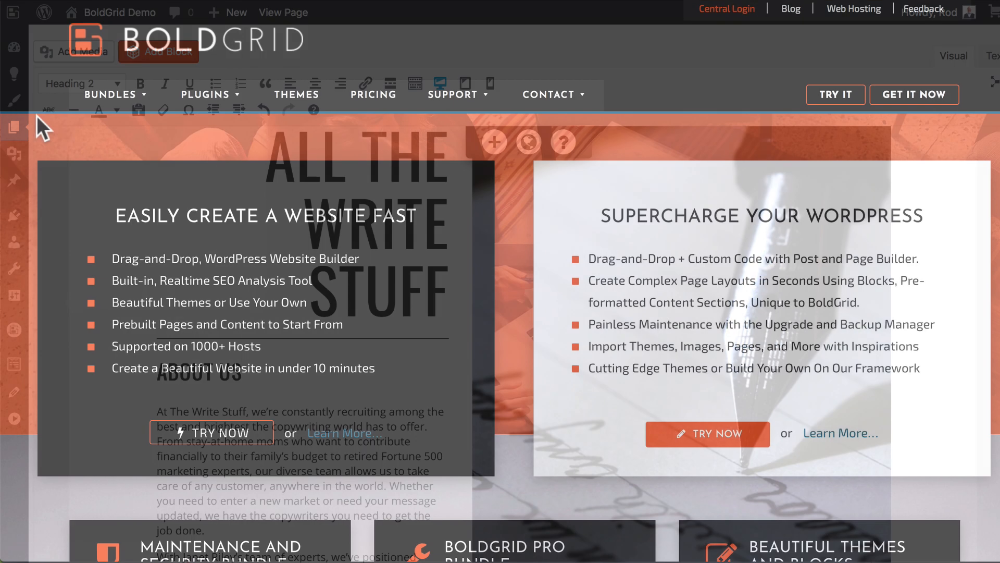
Browse the BoldGrid Plugins menu and the Themes overview page
left_click(206, 94)
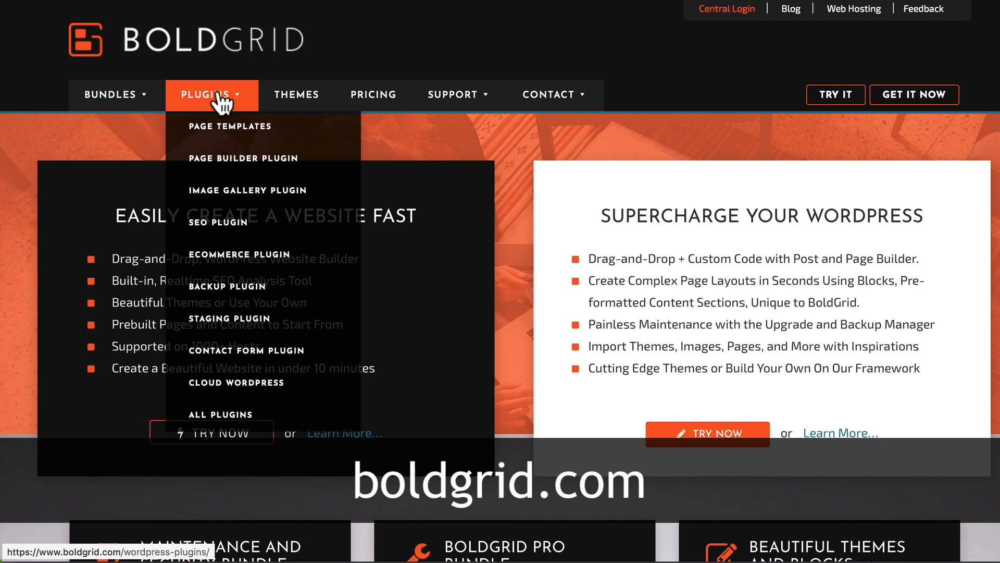
left_click(297, 95)
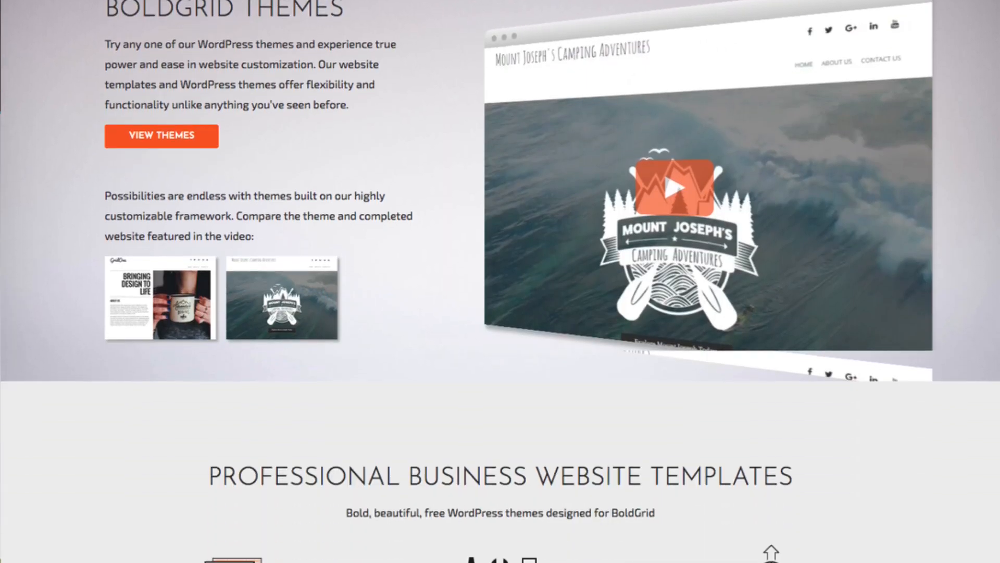
scroll("down", 3)
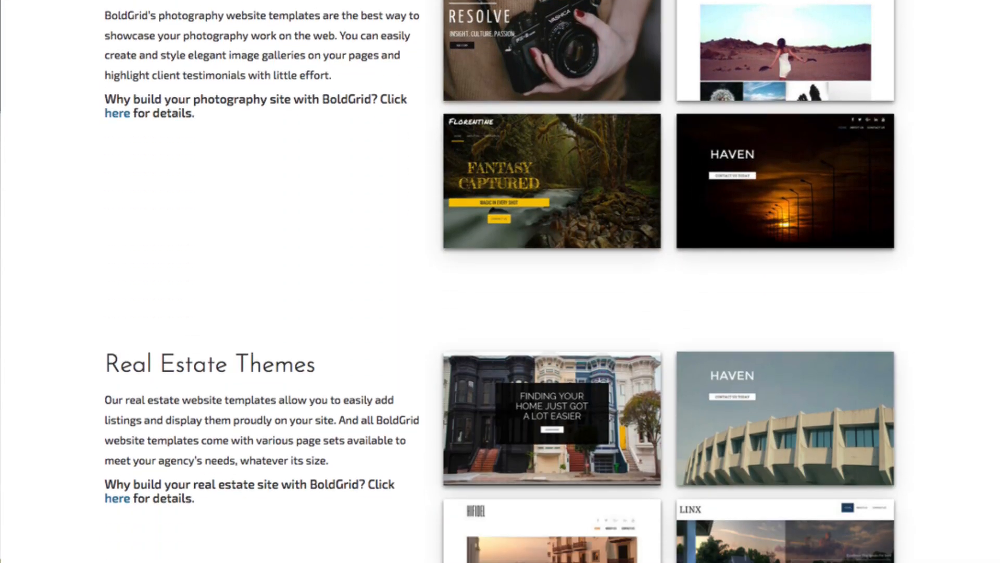
scroll("down", 3)
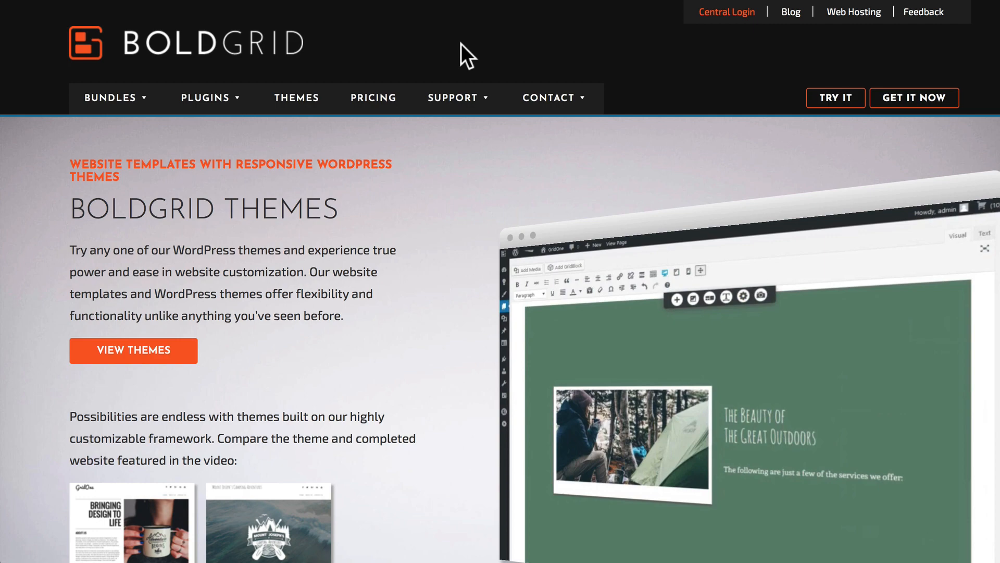
mouse_move(459, 98)
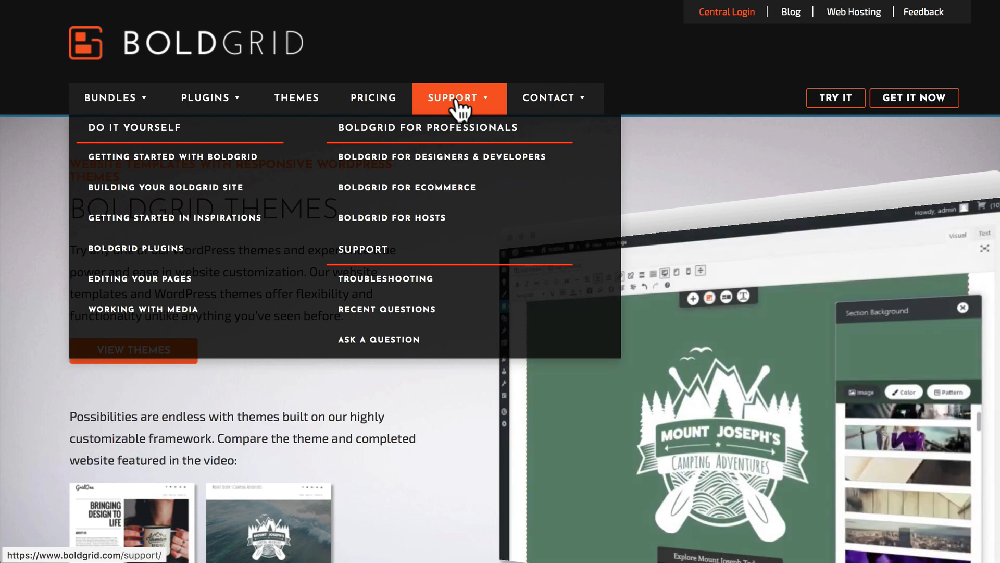
mouse_move(808, 107)
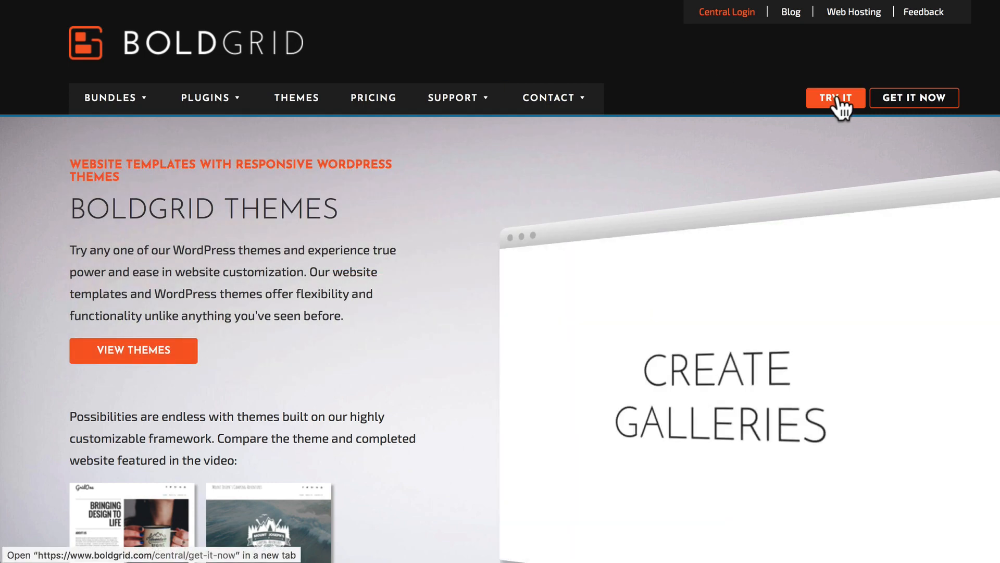
Open the Getting Started with BoldGrid support page from the Support menu
left_click(835, 98)
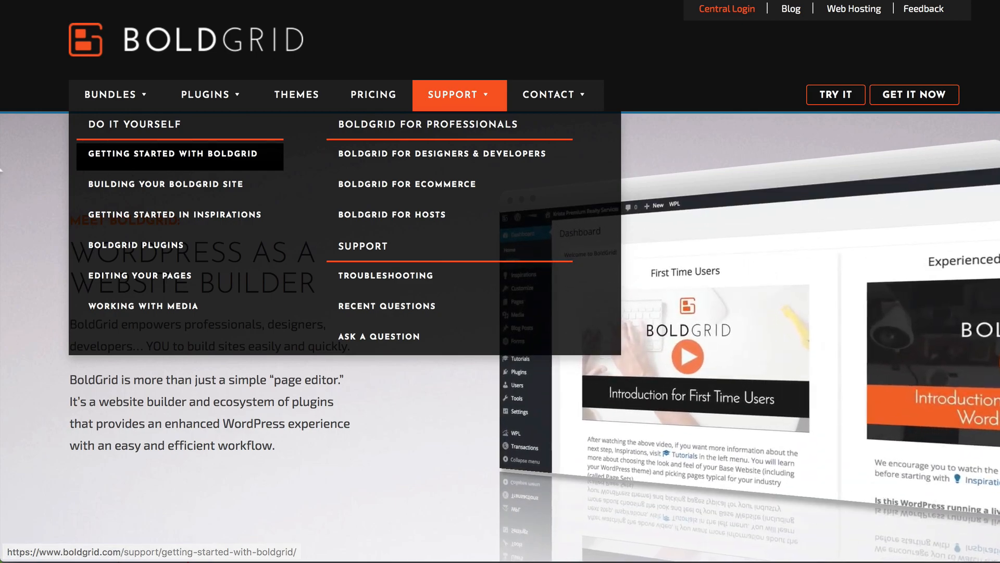
left_click(179, 153)
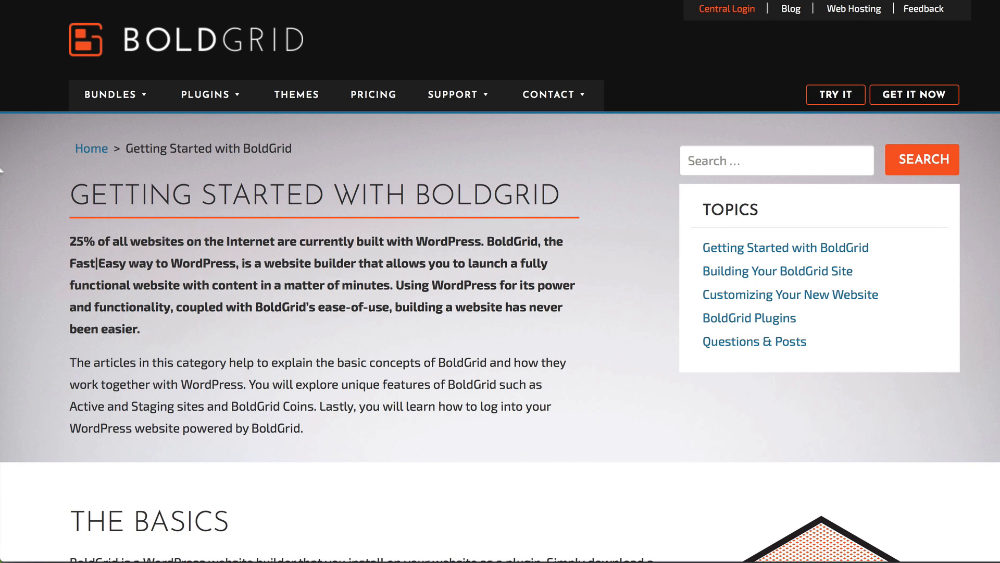
Open the premium WordPress plugins page and scroll through the plugin cards to the Inspirations download
left_click(914, 95)
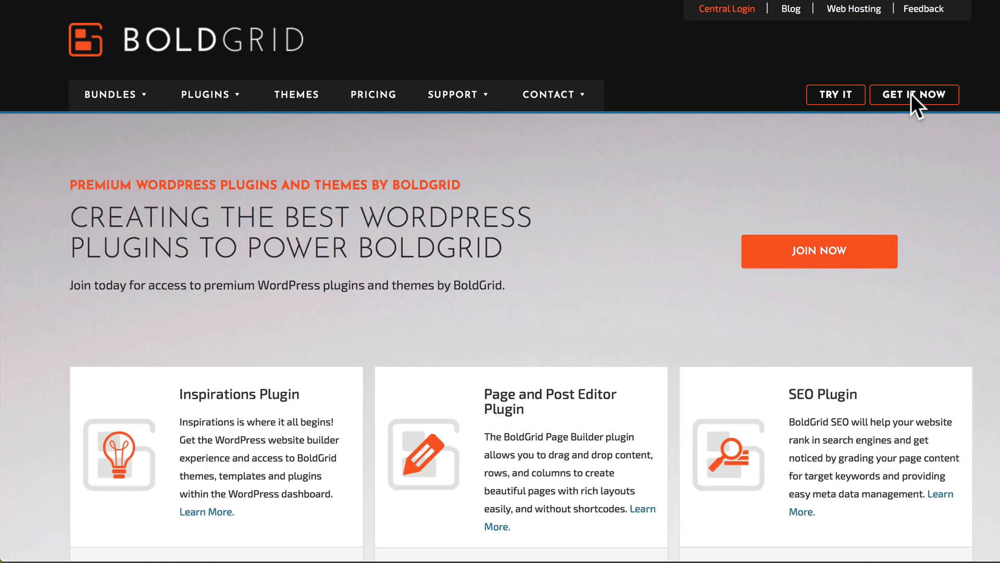
scroll("down", 3)
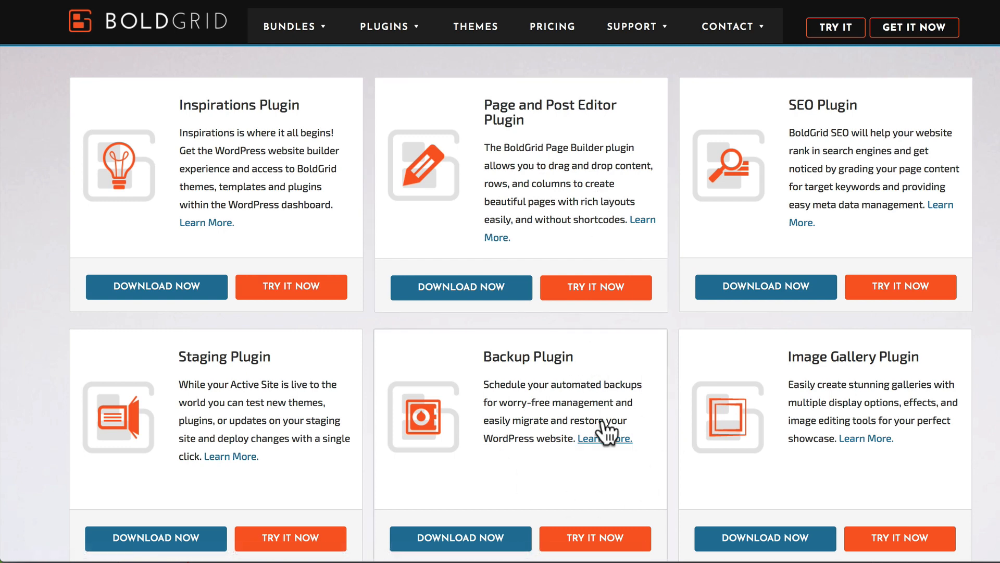
mouse_move(522, 435)
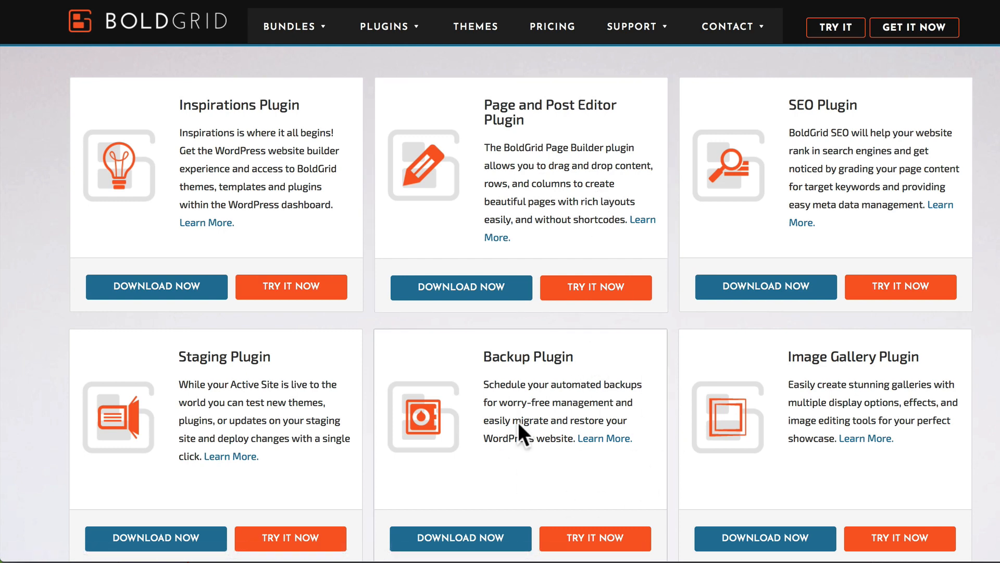
scroll("down", 3)
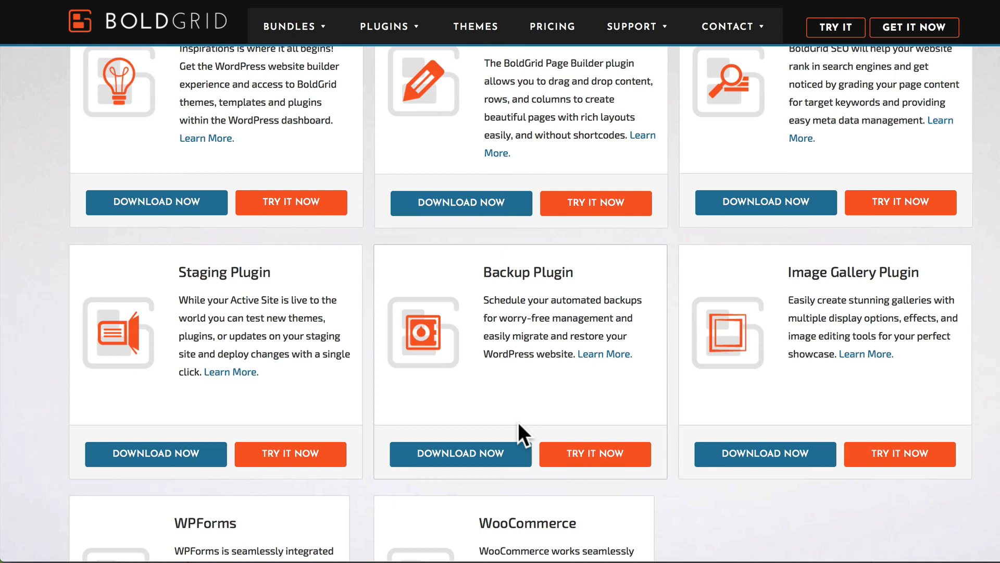
scroll("down", 3)
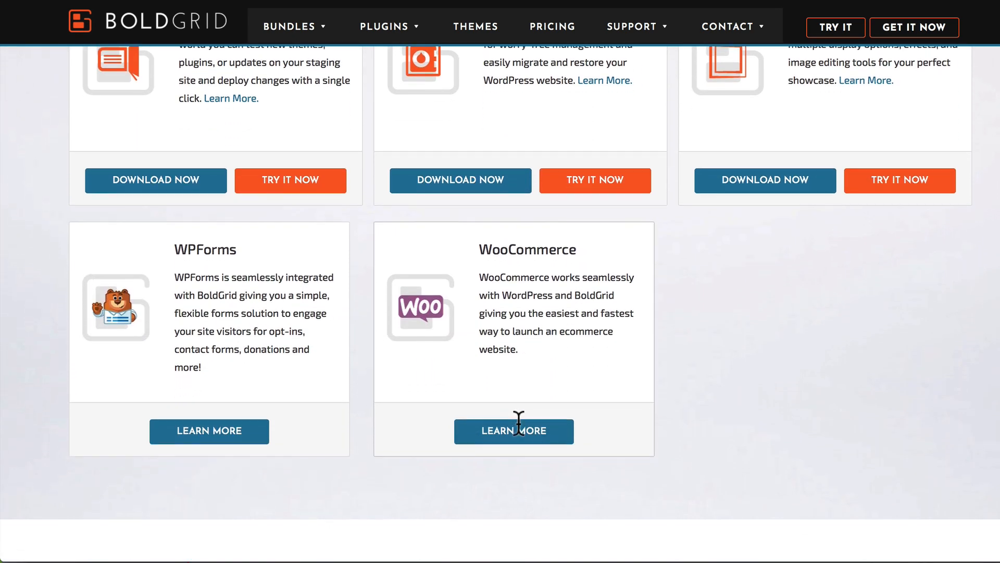
scroll("up", 3)
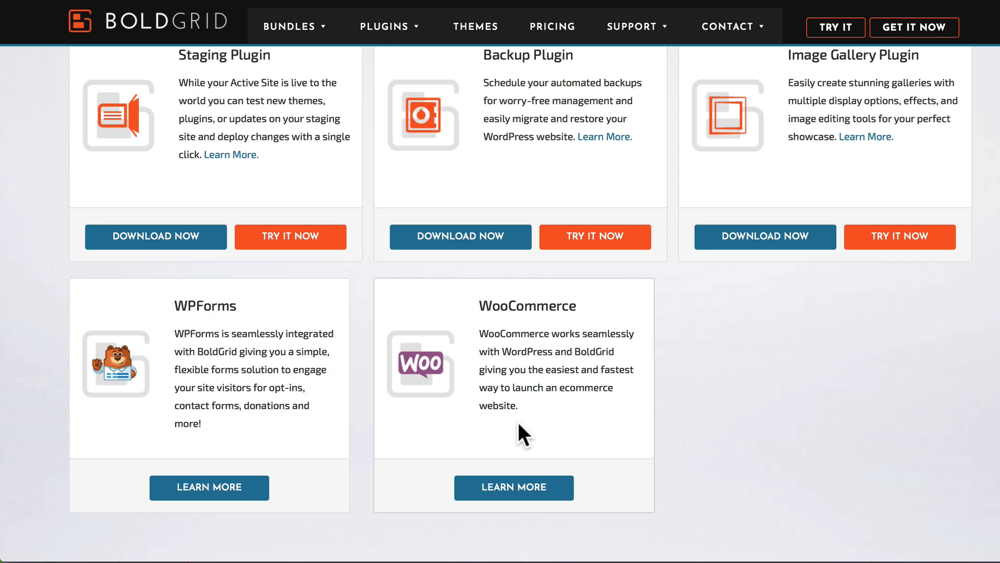
scroll("down", 3)
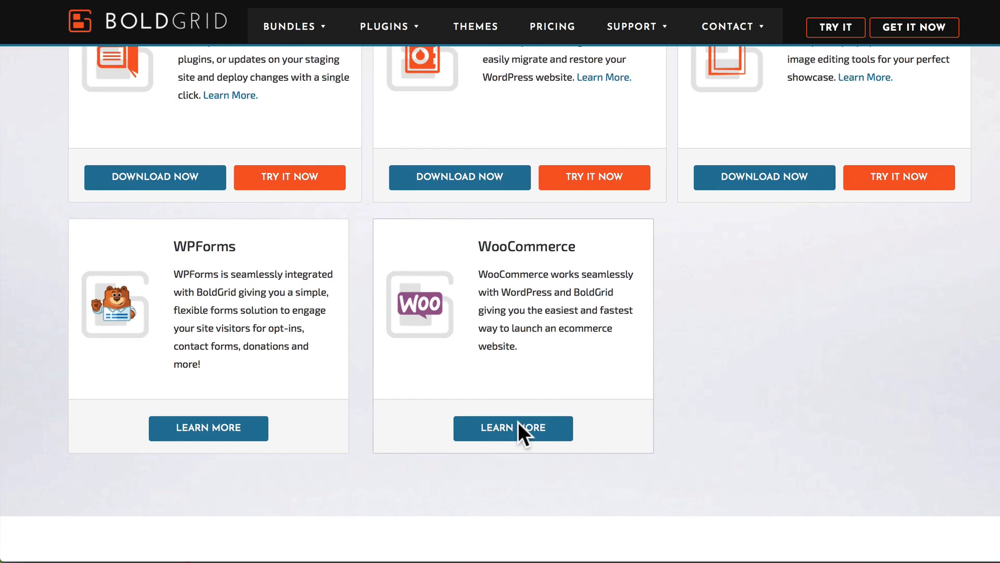
scroll("up", 3)
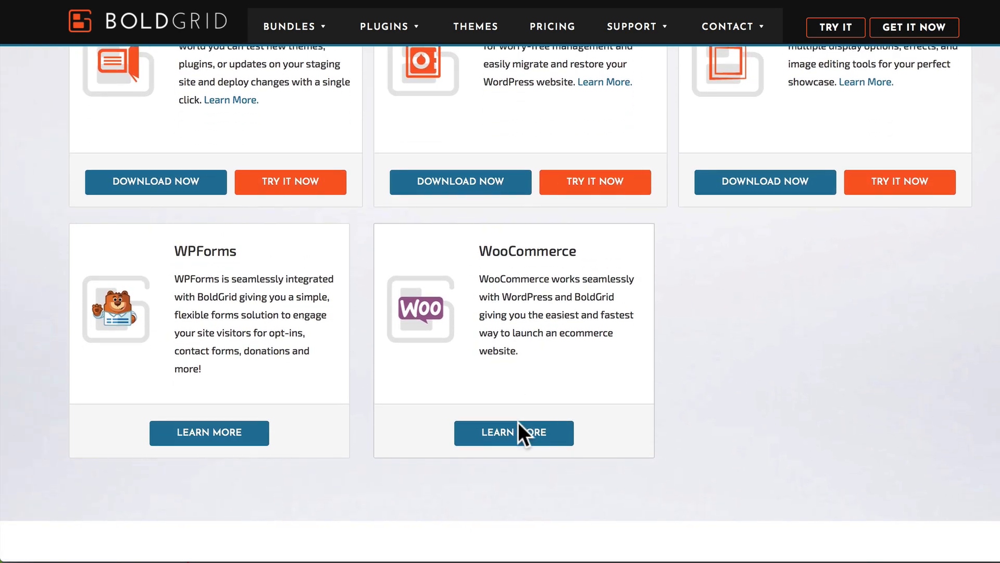
mouse_move(513, 432)
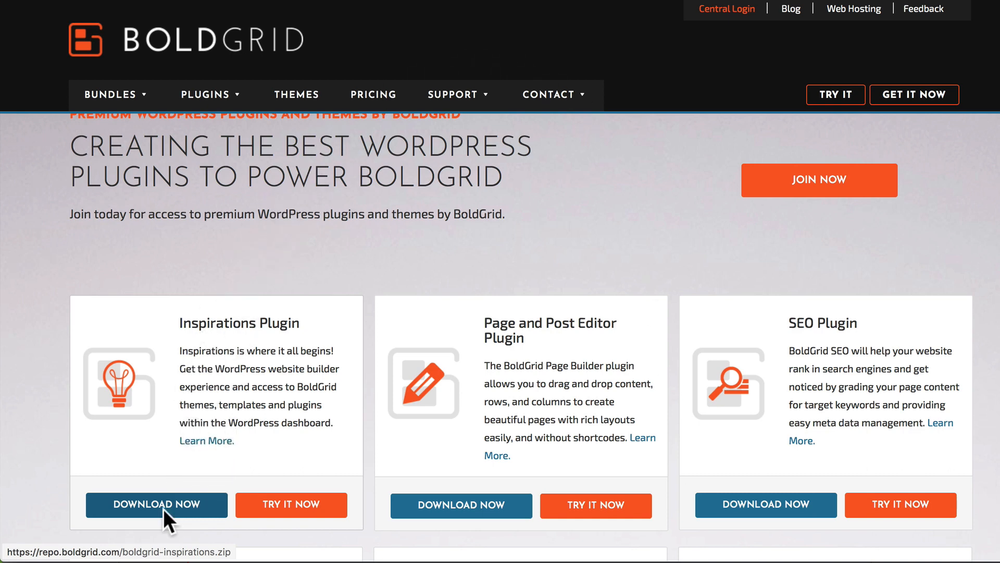
mouse_move(461, 505)
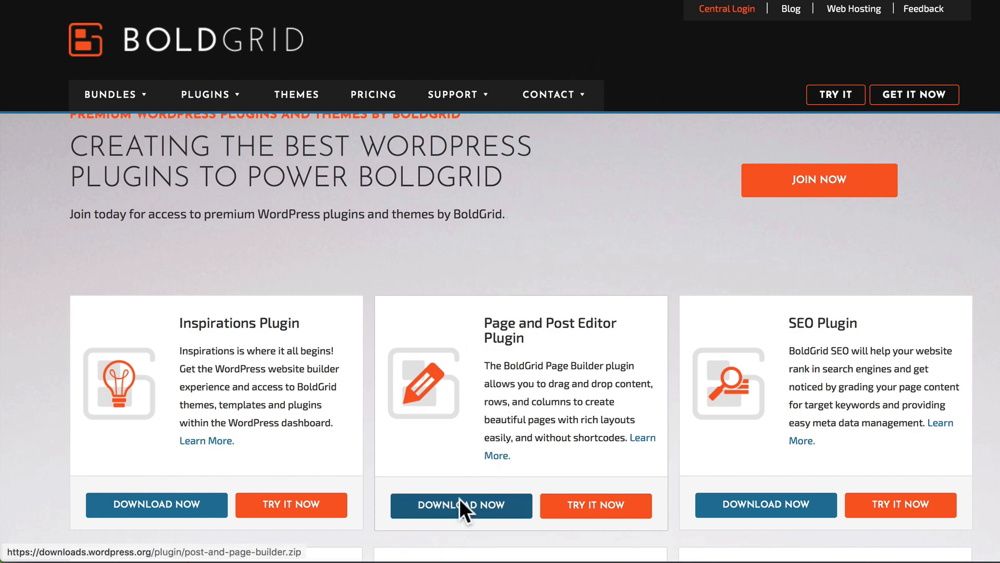
mouse_move(781, 501)
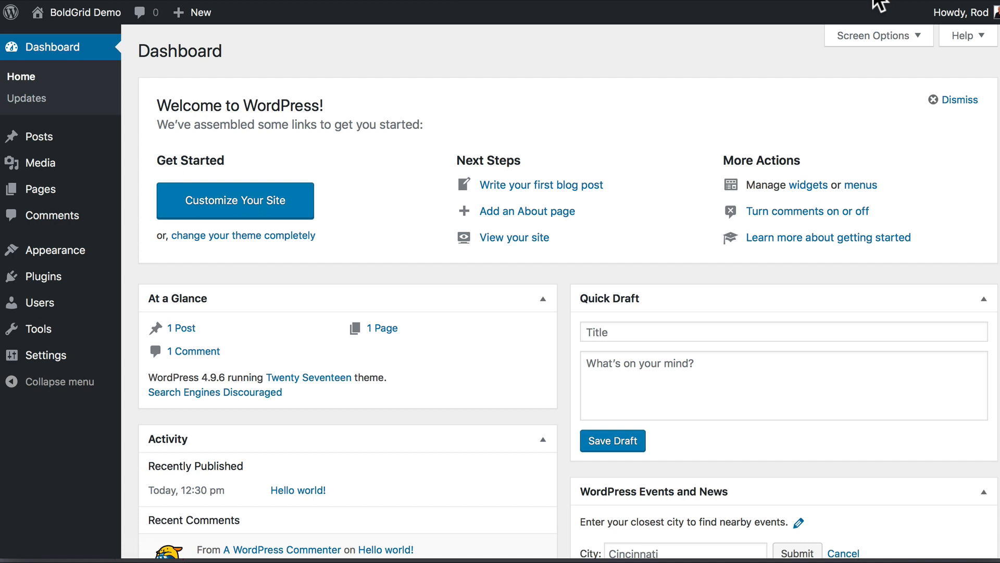
mouse_move(300, 12)
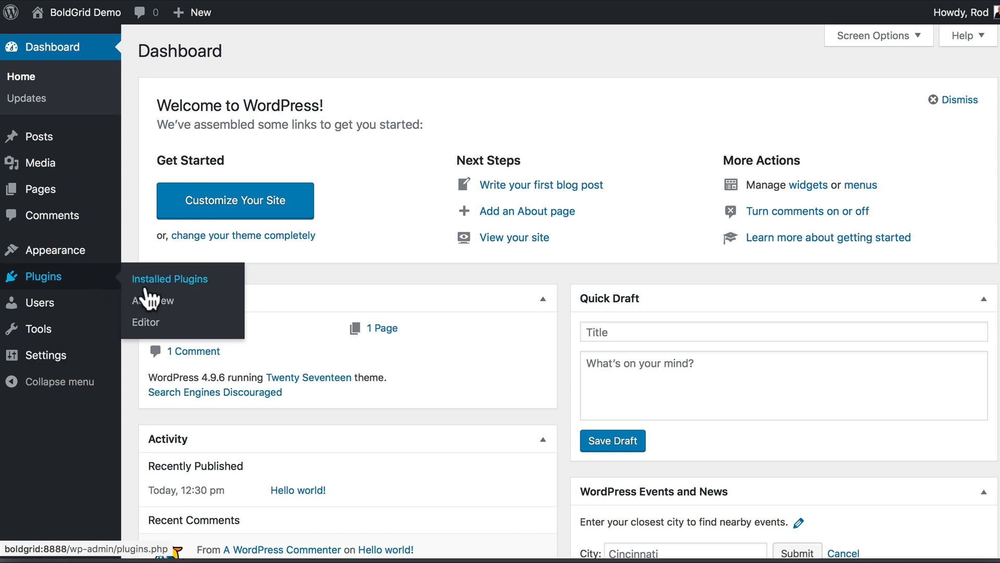
Upload, install and activate the boldgrid-inspirations.zip plugin via Plugins > Add New
left_click(153, 300)
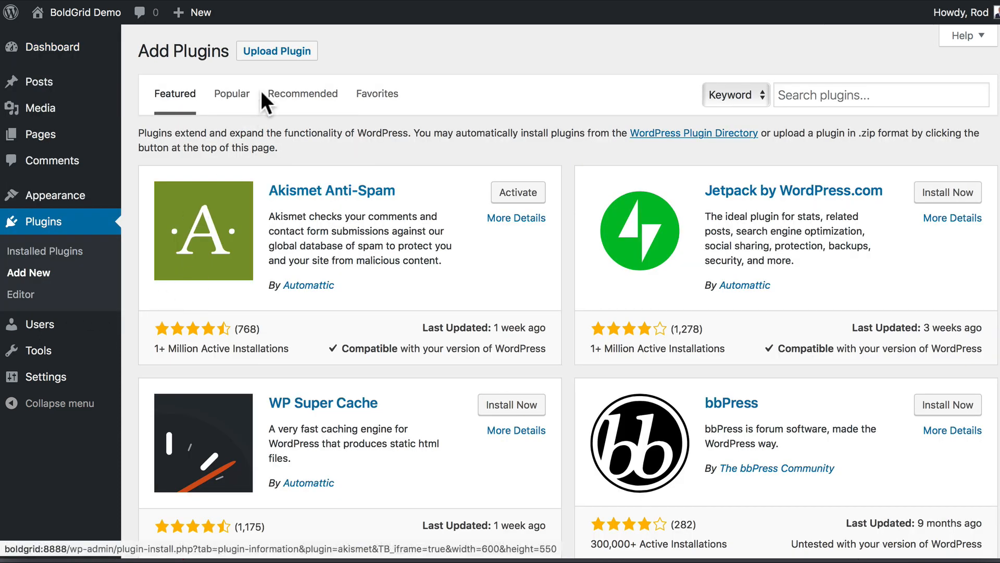
left_click(277, 50)
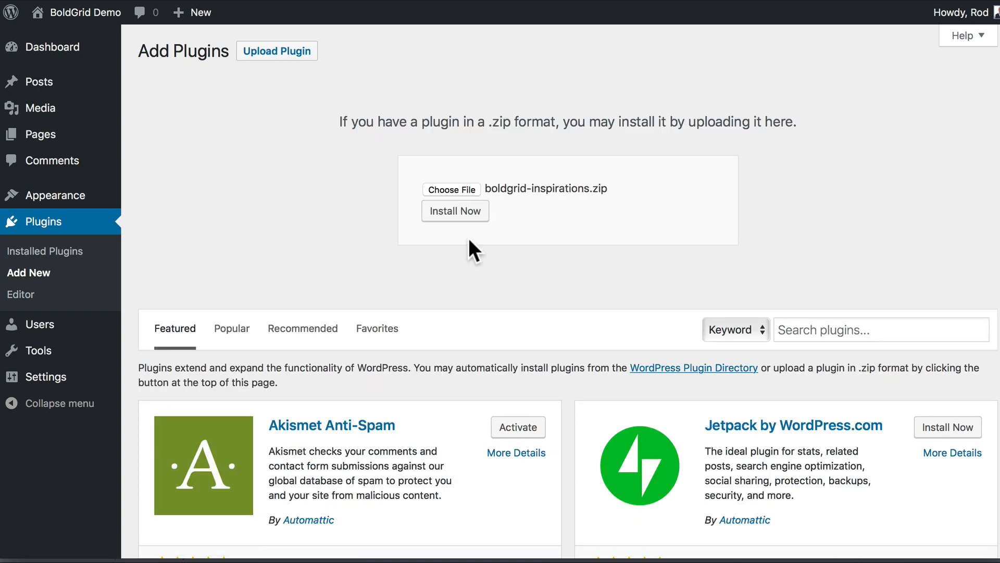
left_click(456, 210)
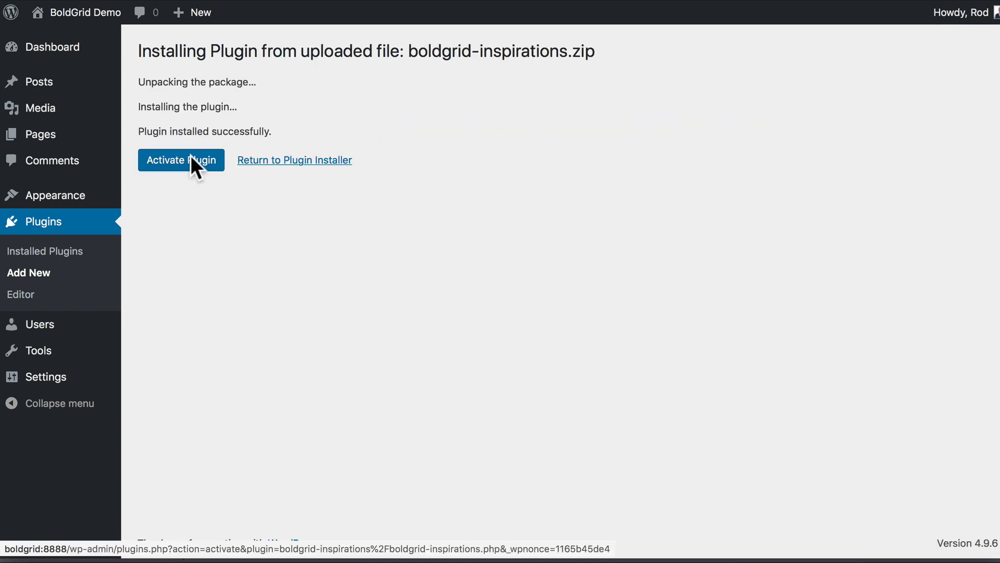
left_click(180, 159)
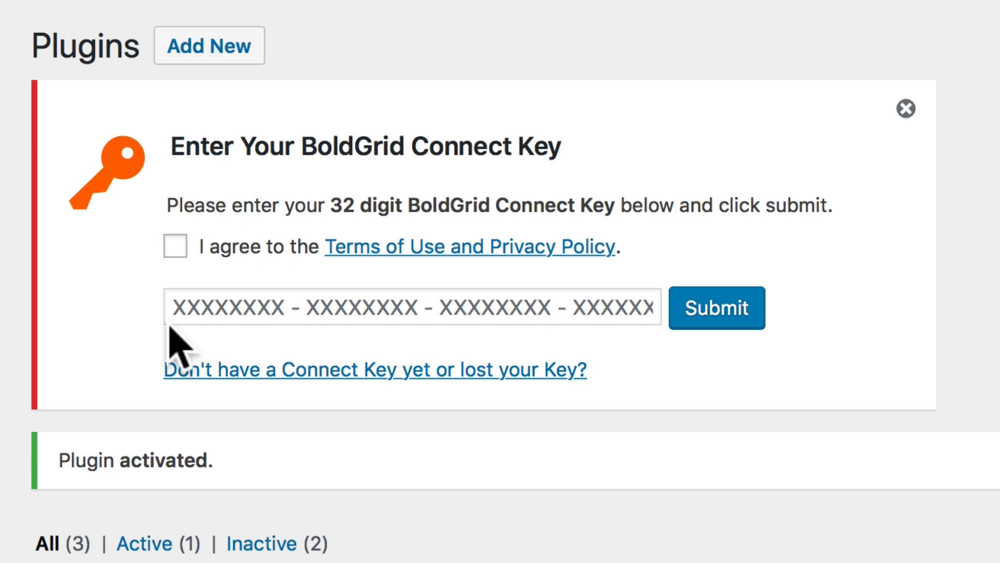
mouse_move(274, 194)
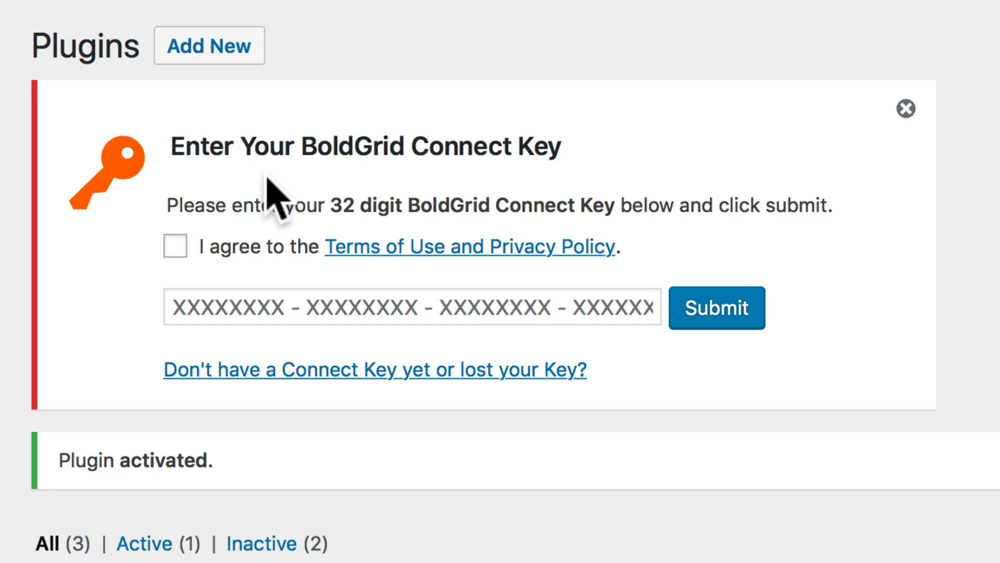
mouse_move(255, 396)
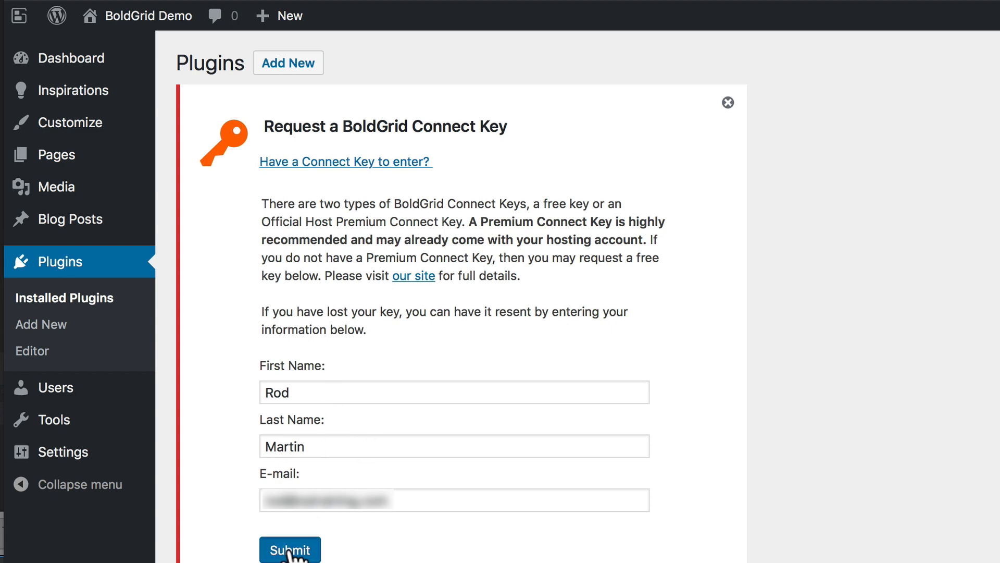
left_click(289, 549)
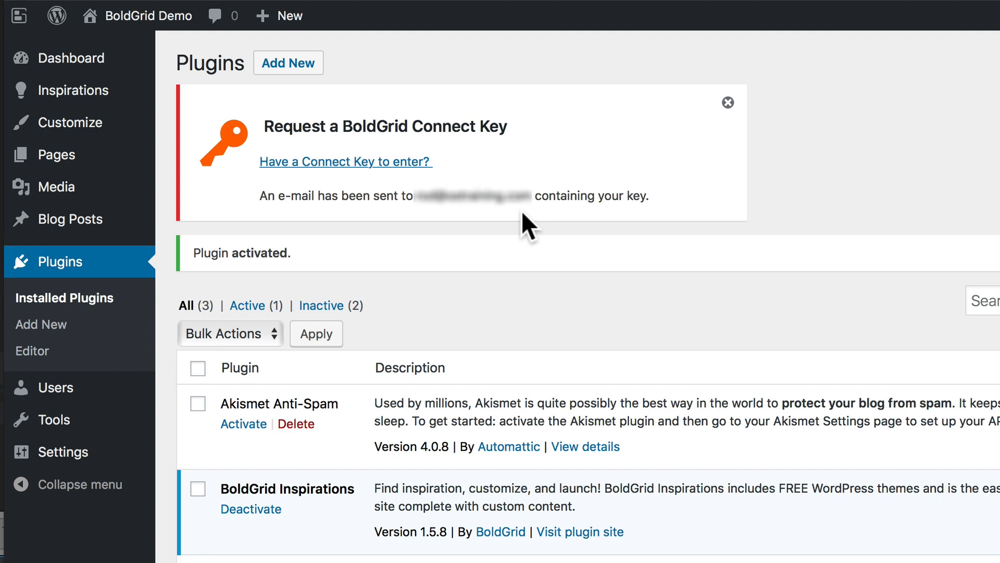
left_click(345, 161)
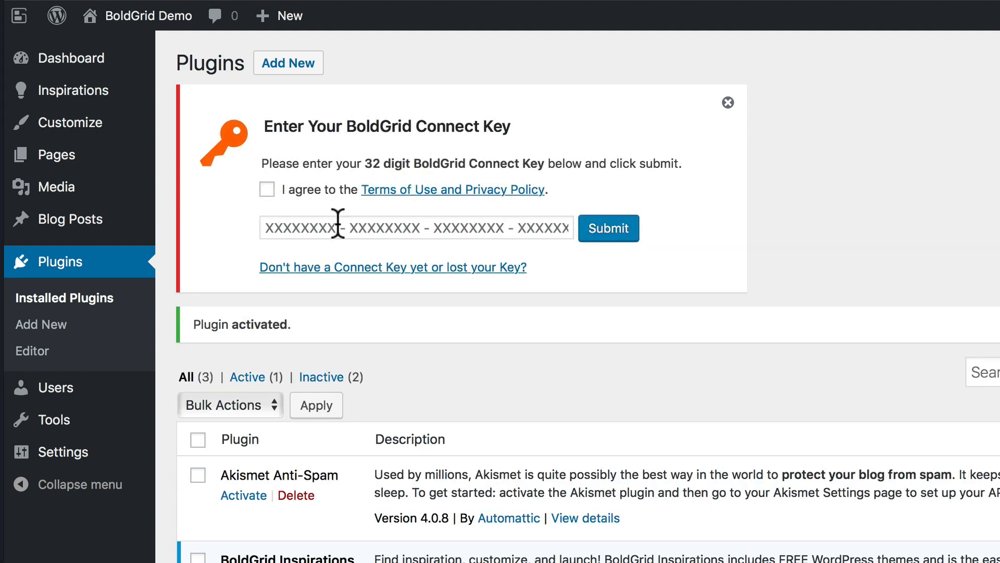
left_click(267, 188)
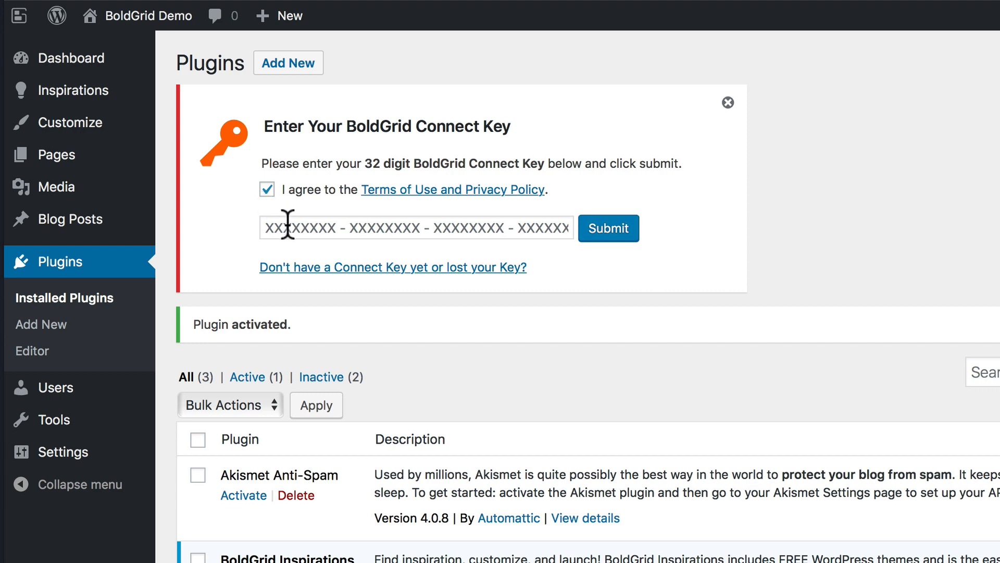
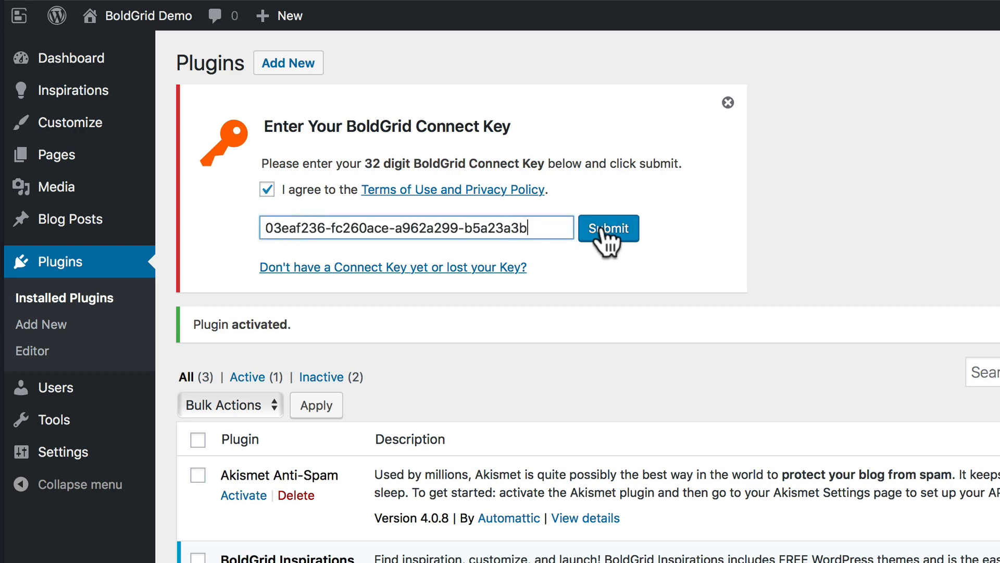
Submit the Connect Key and dismiss the key-saved notification
left_click(608, 229)
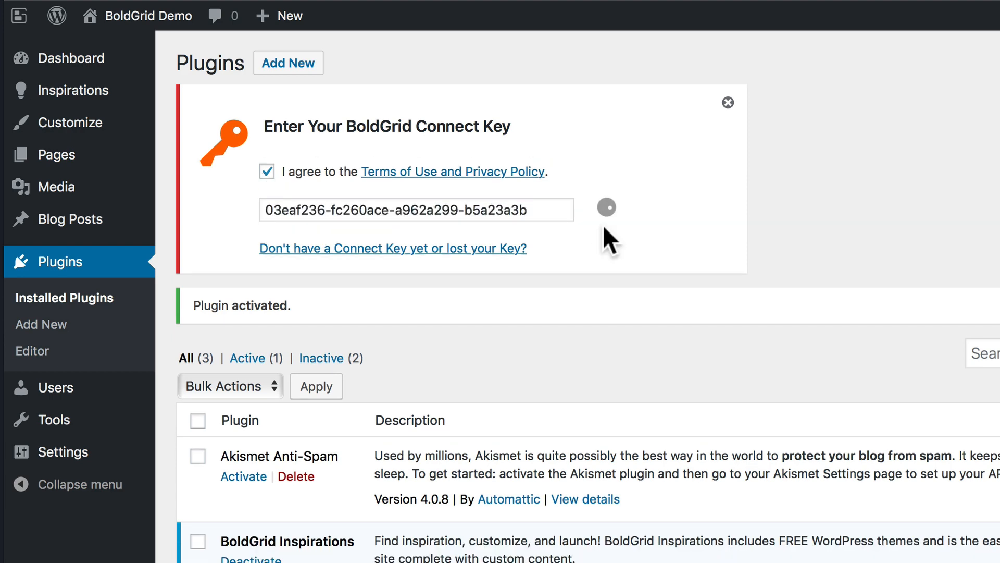
left_click(606, 208)
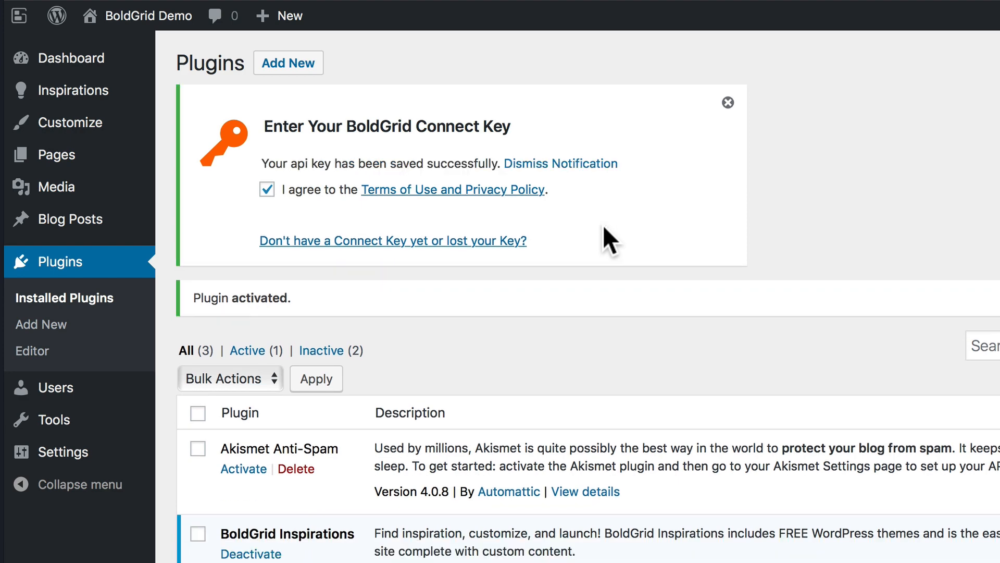
left_click(726, 103)
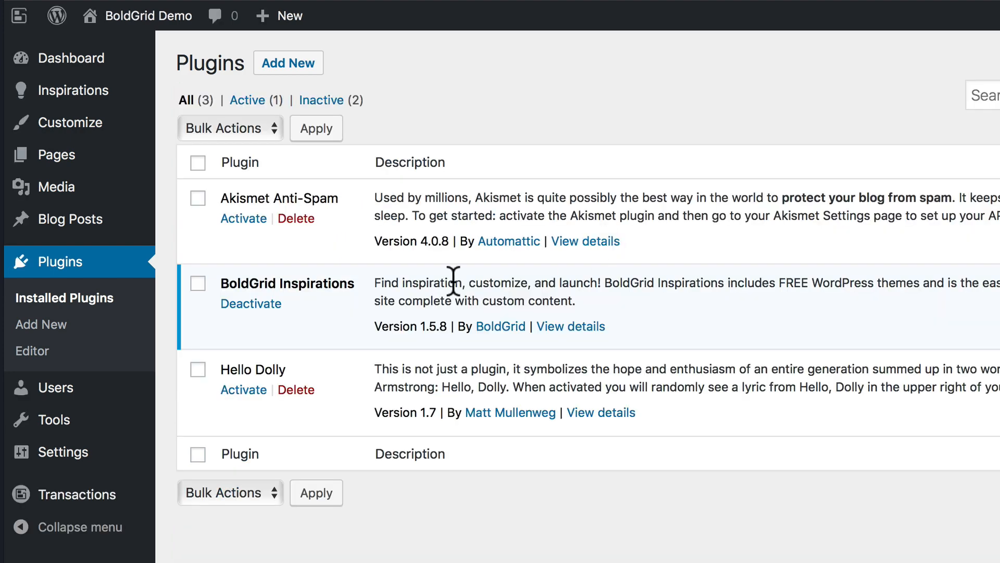
mouse_move(419, 289)
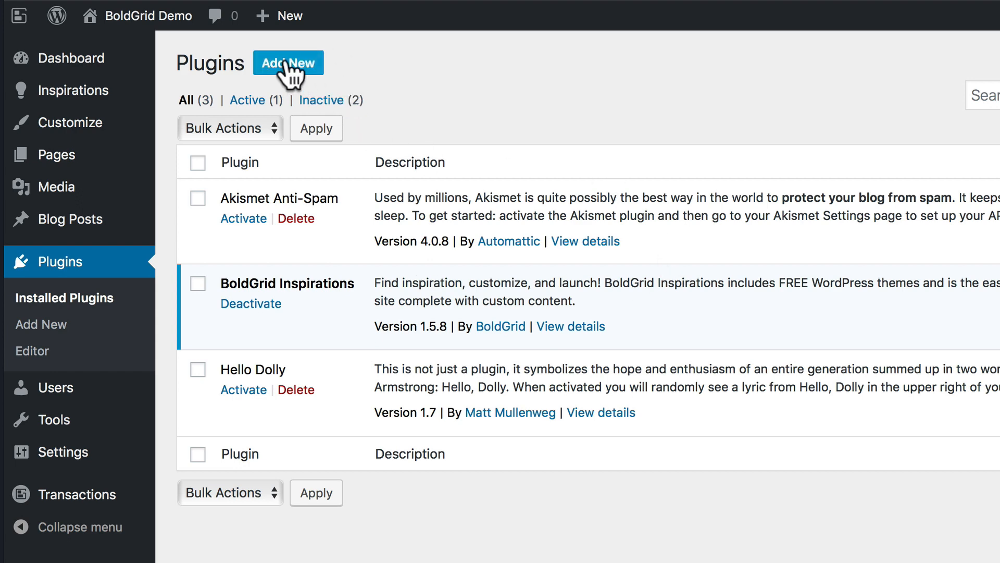
Install and activate the Post and Page Builder plugin from Add New
left_click(287, 63)
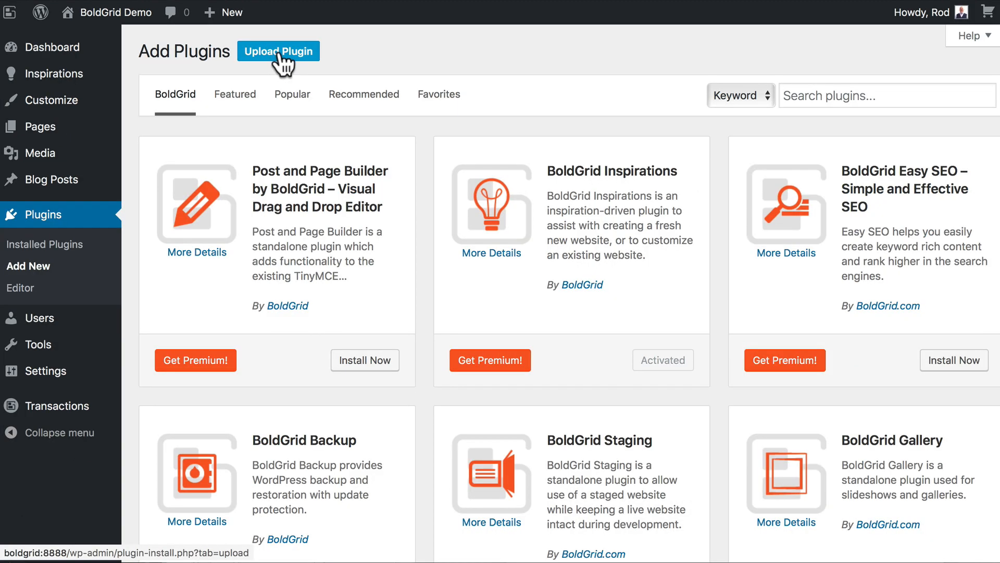
mouse_move(312, 243)
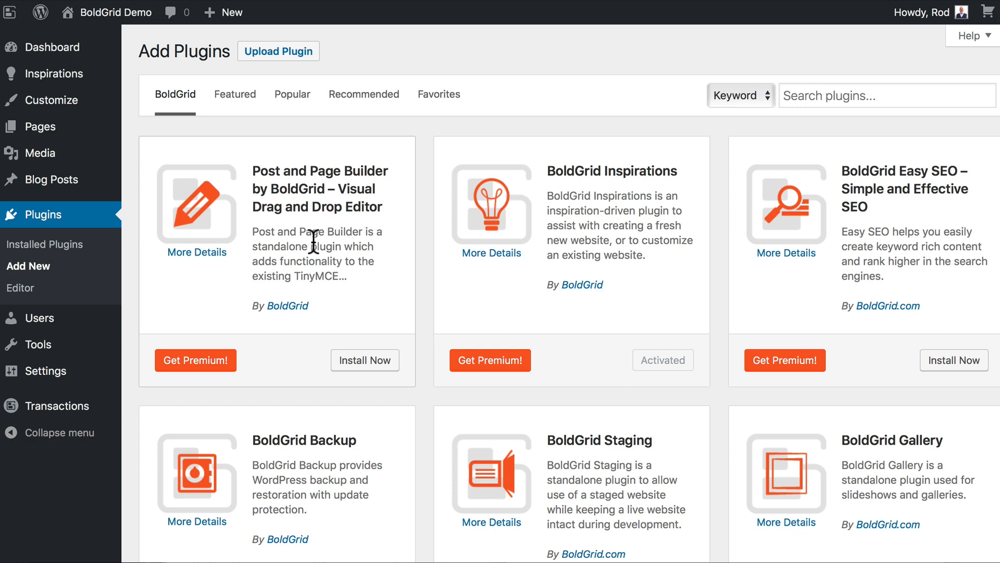
mouse_move(364, 359)
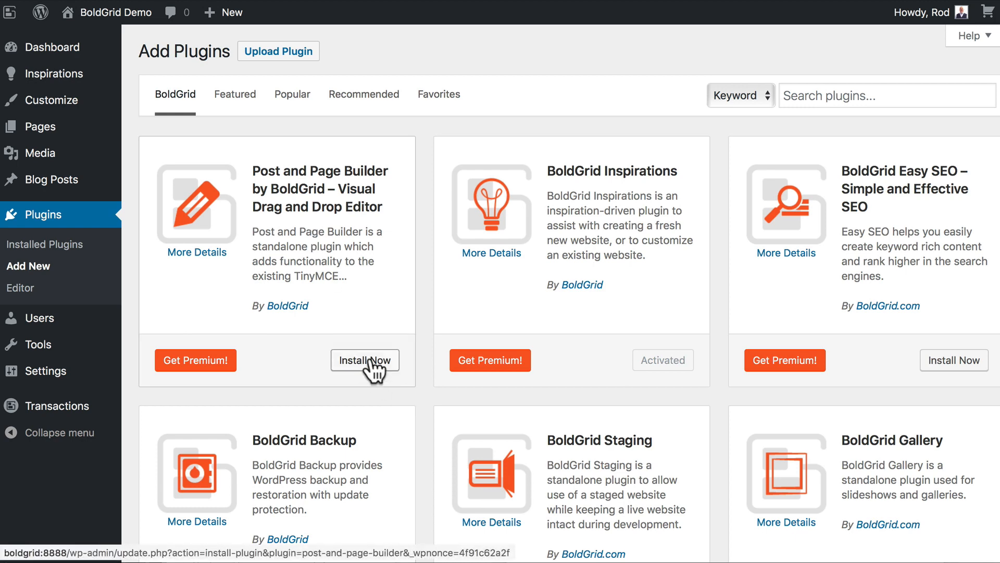
left_click(365, 360)
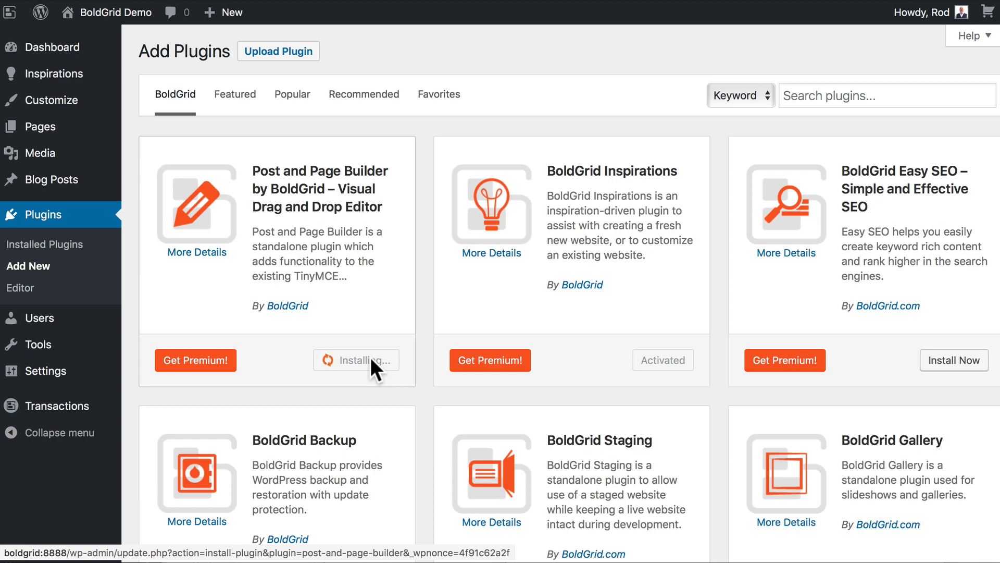
scroll("down", 3)
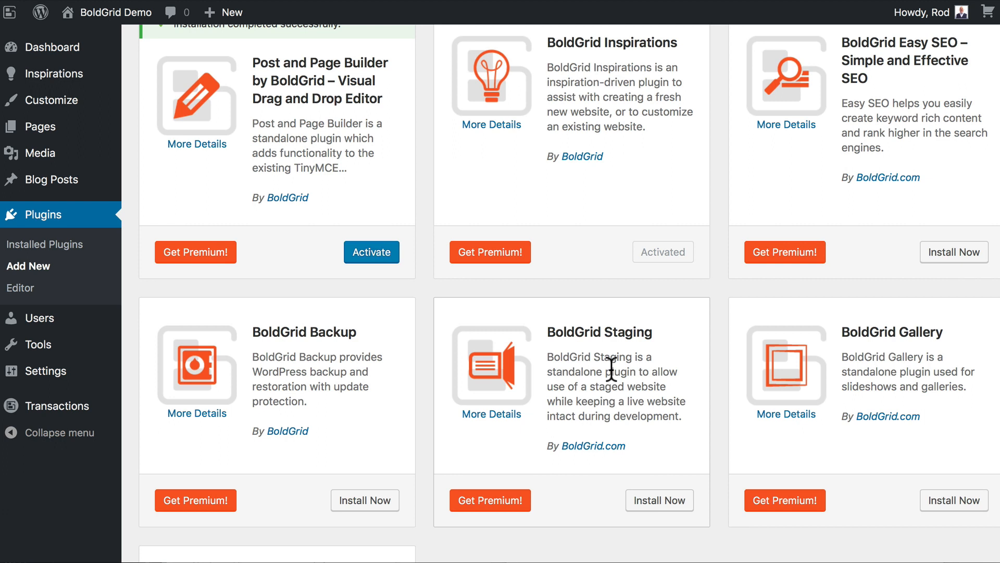
mouse_move(358, 391)
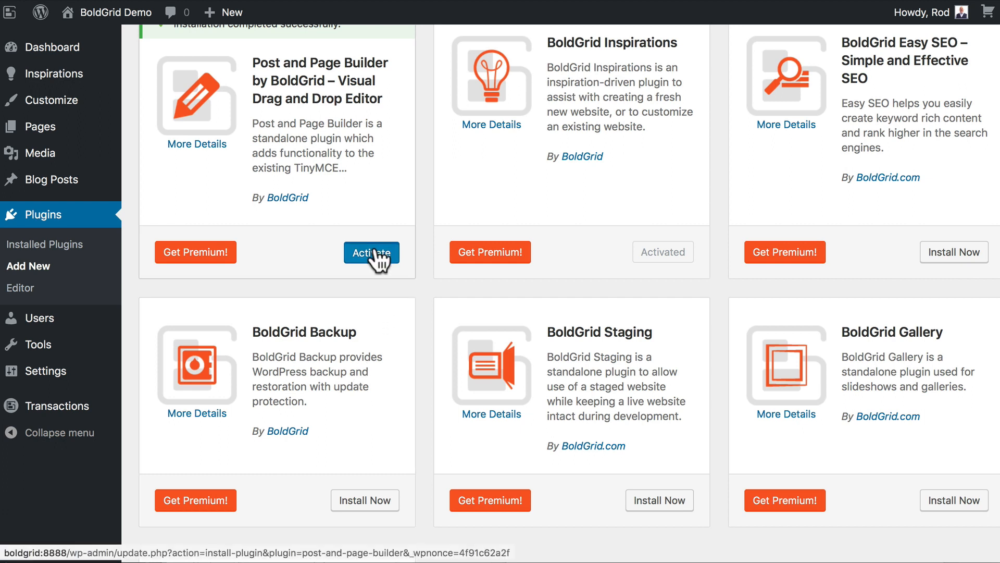
left_click(371, 252)
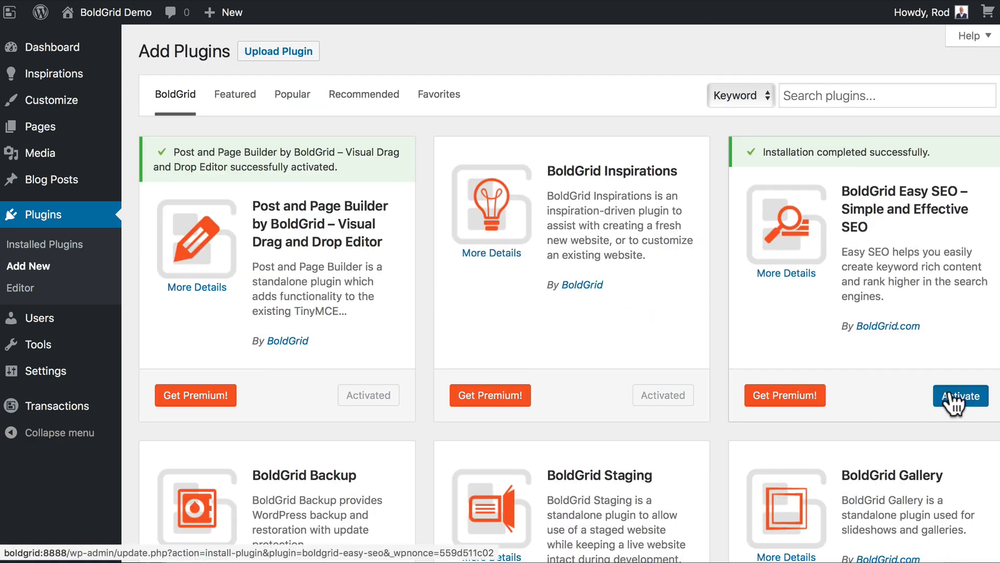
Activate the BoldGrid Easy SEO plugin
left_click(960, 394)
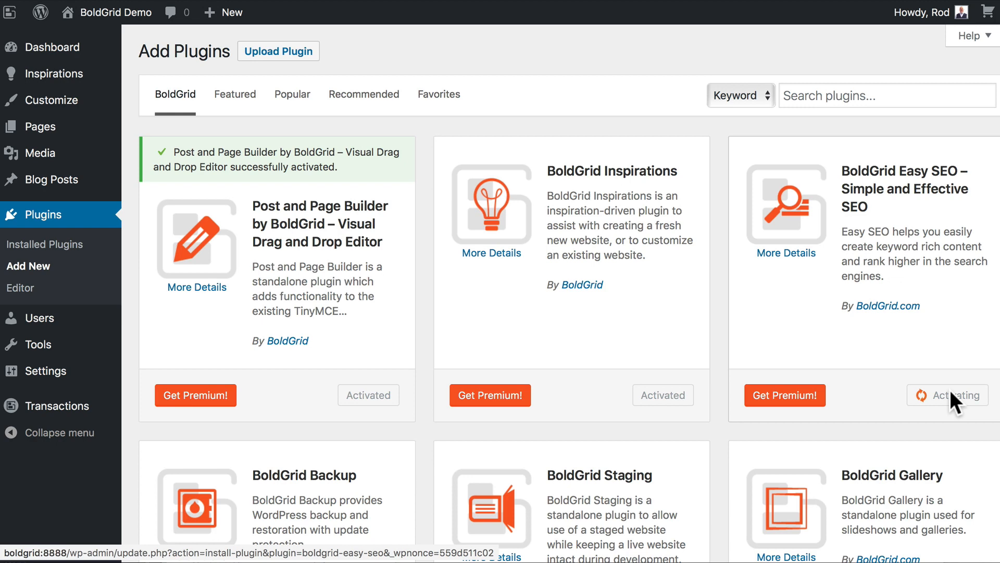
left_click(947, 395)
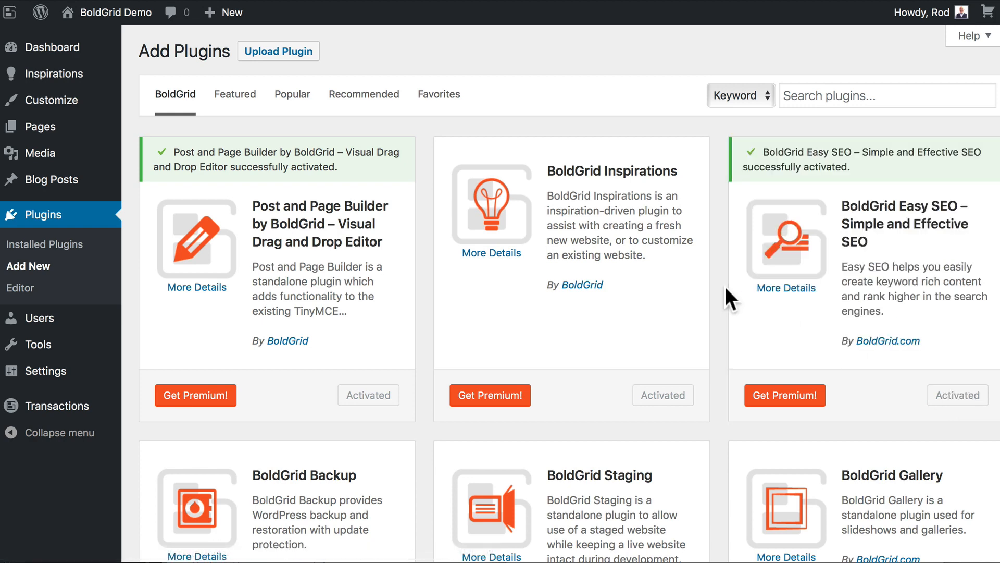
mouse_move(310, 215)
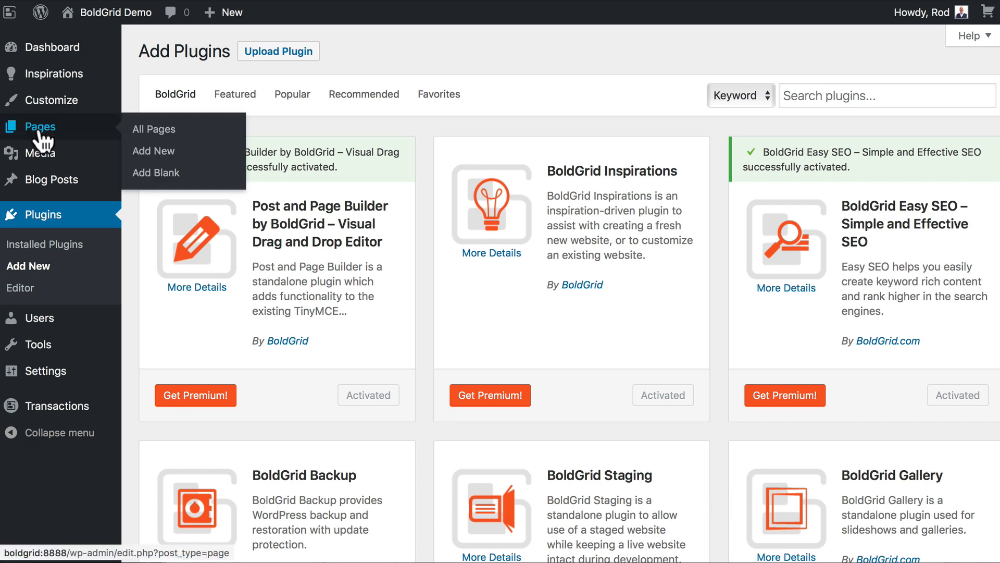
mouse_move(54, 72)
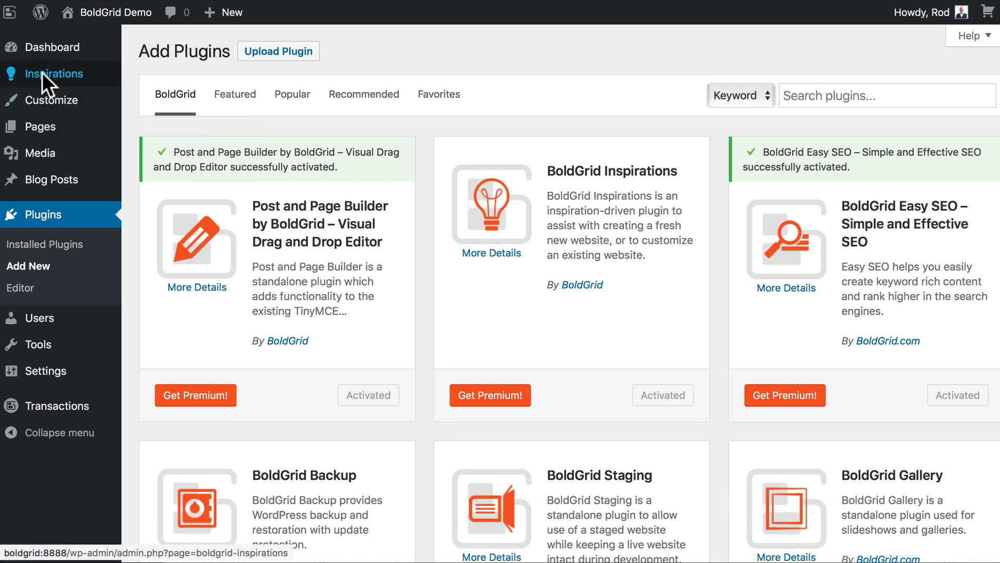
Open Inspirations, scroll the designs and select the Gridone theme
left_click(58, 73)
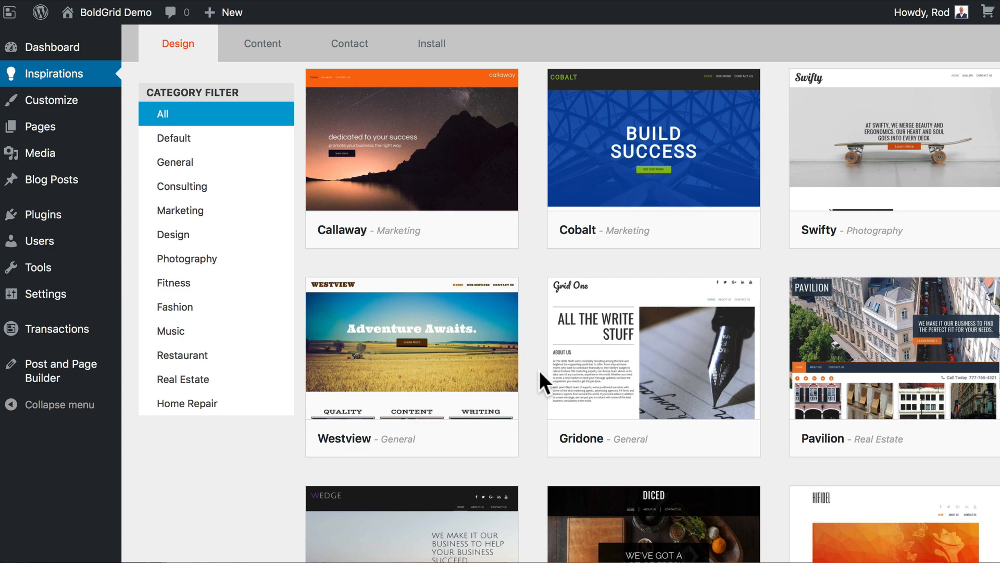
scroll("down", 3)
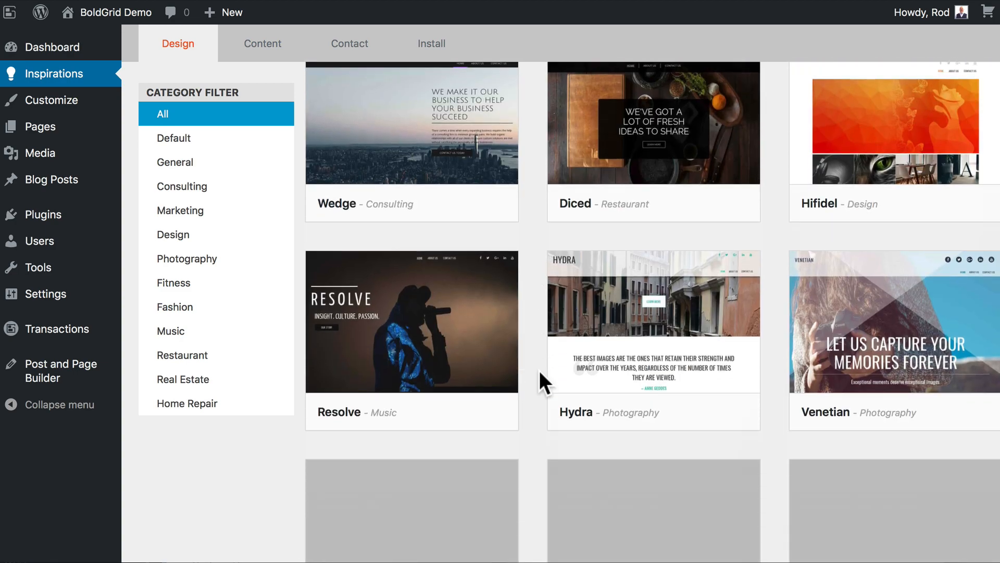
scroll("down", 3)
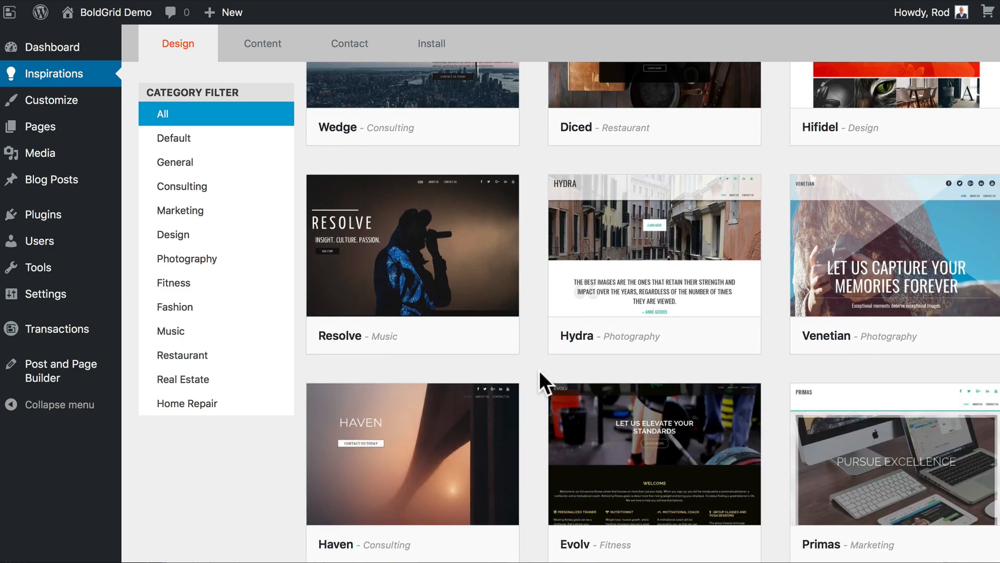
scroll("down", 3)
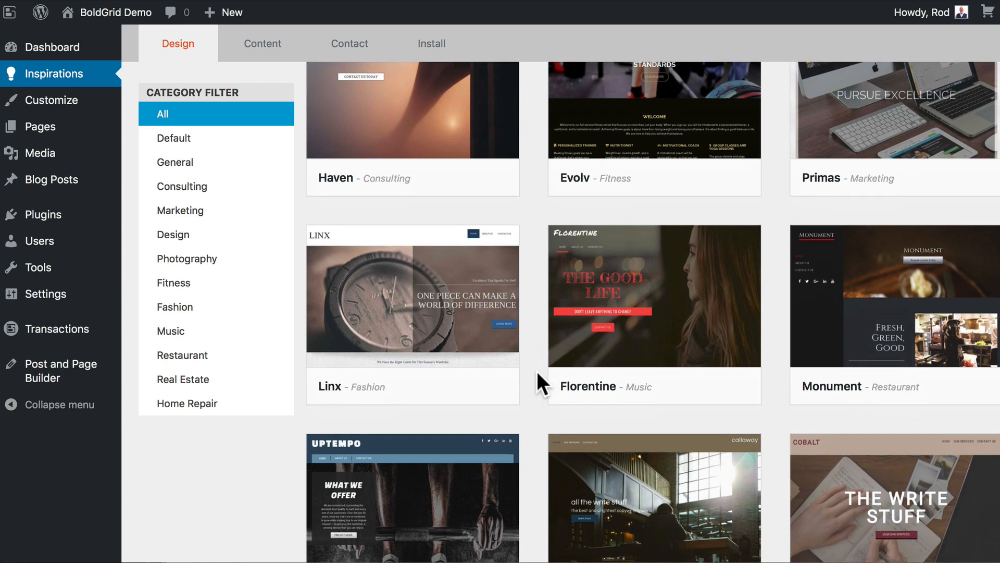
scroll("down", 3)
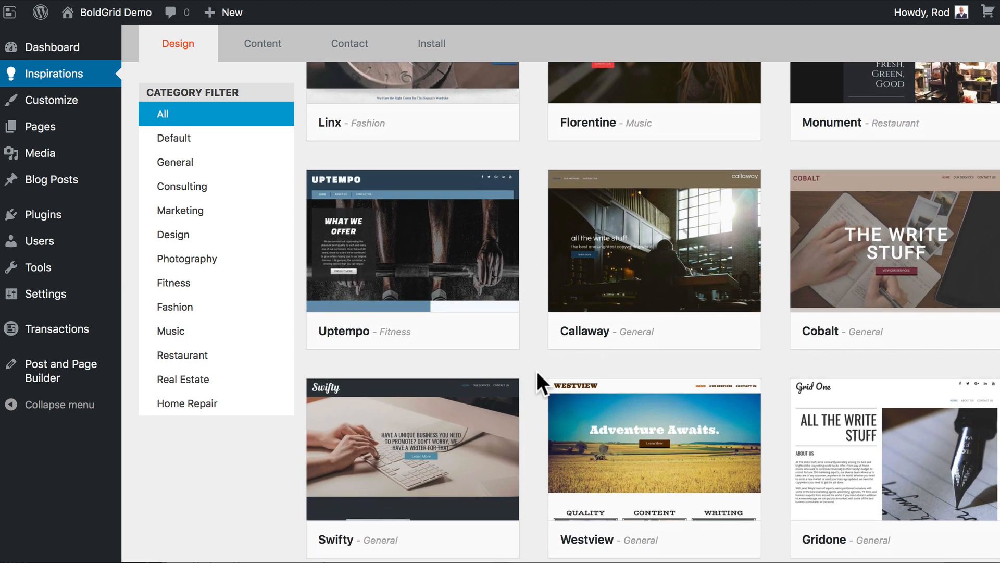
scroll("down", 3)
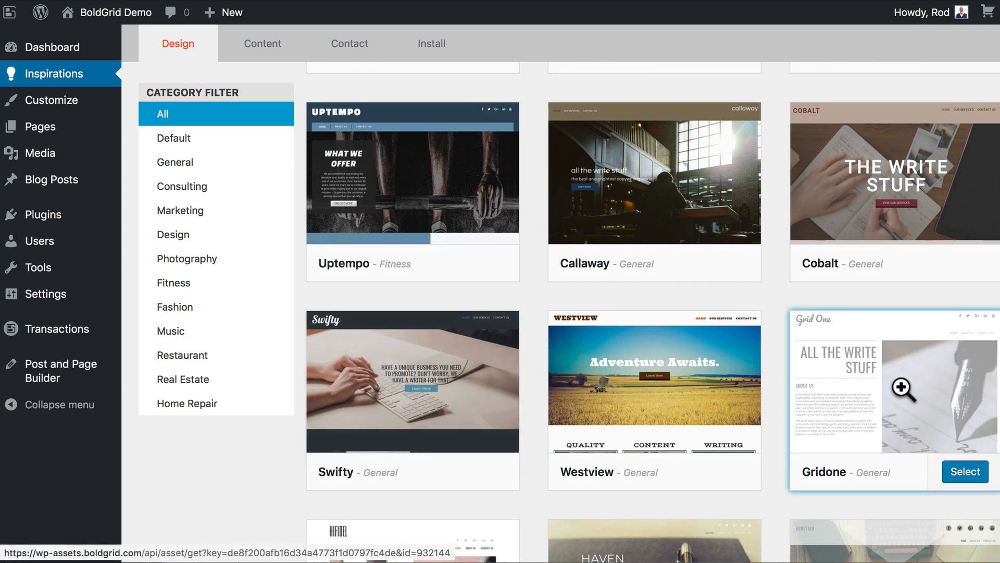
mouse_move(964, 472)
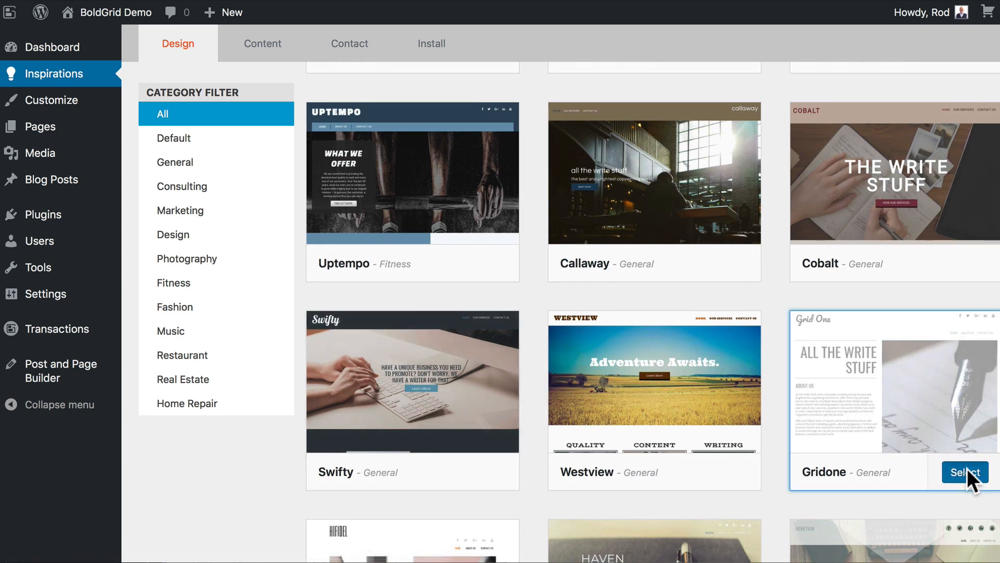
left_click(964, 472)
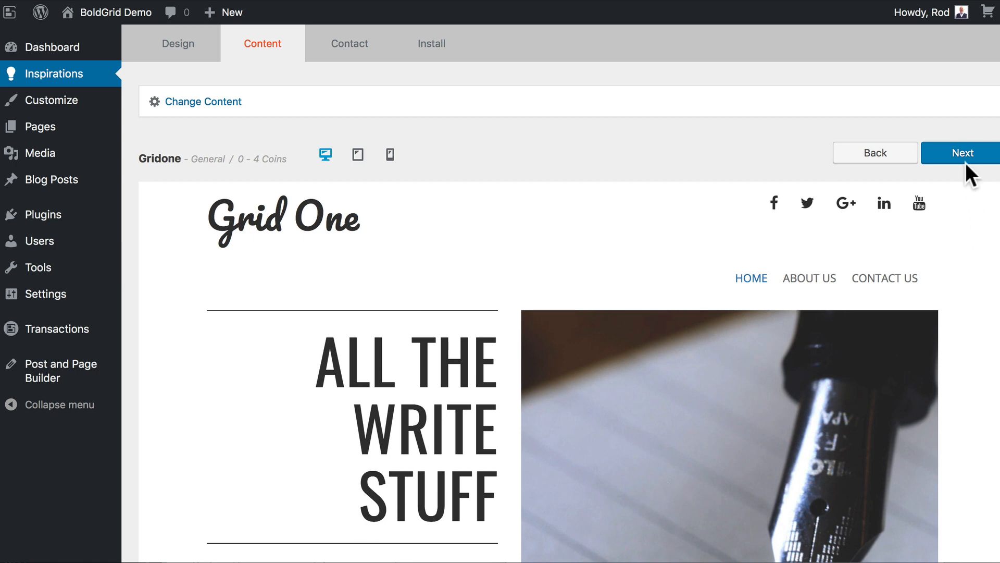
Accept the Gridone content and contact details, then install this website
left_click(962, 152)
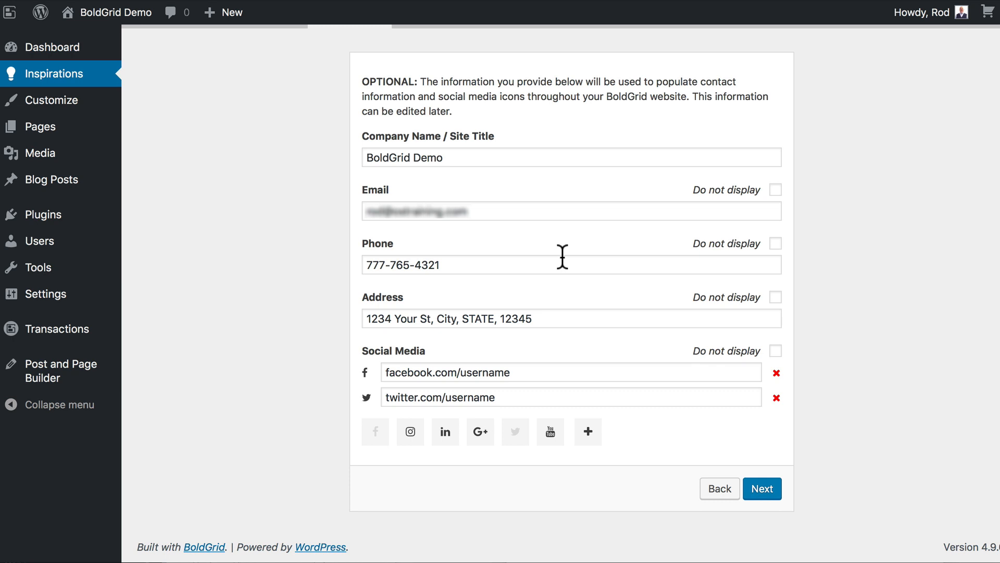
left_click(762, 487)
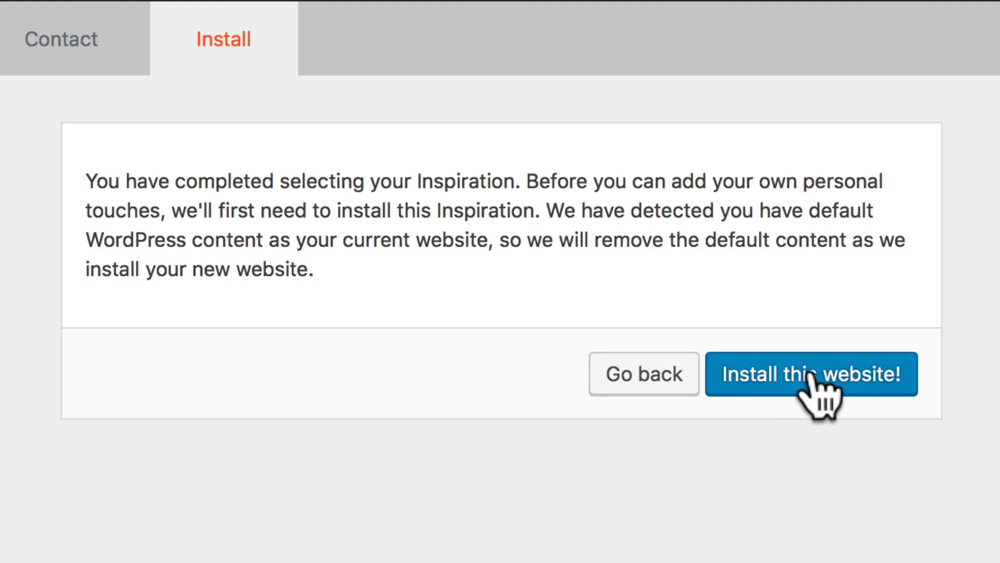
left_click(810, 374)
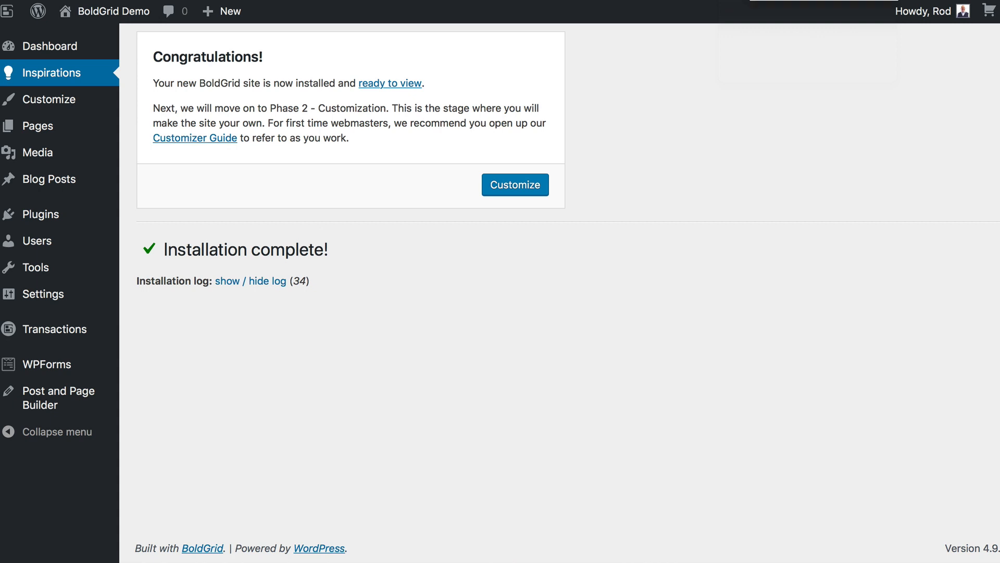
mouse_move(763, 118)
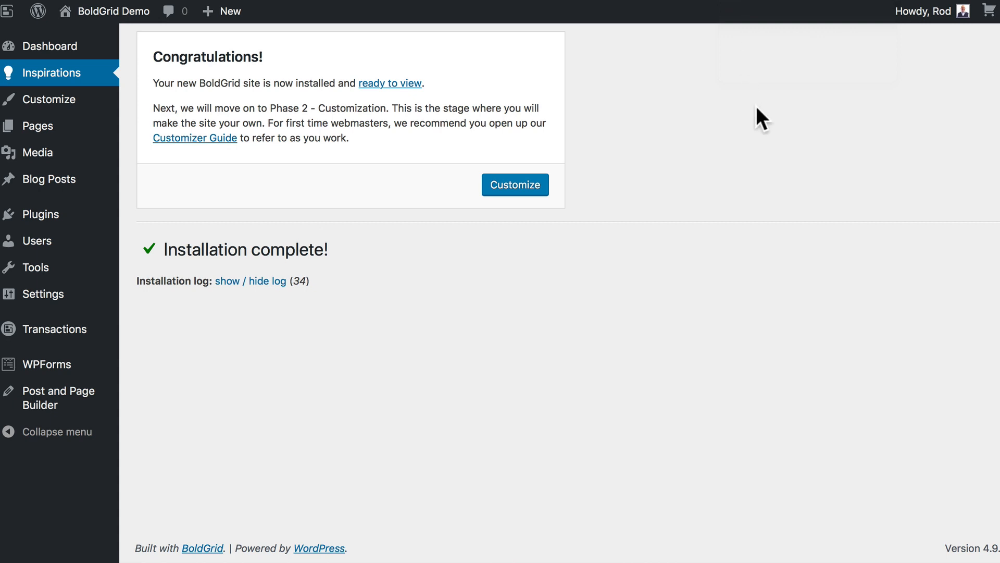
mouse_move(239, 315)
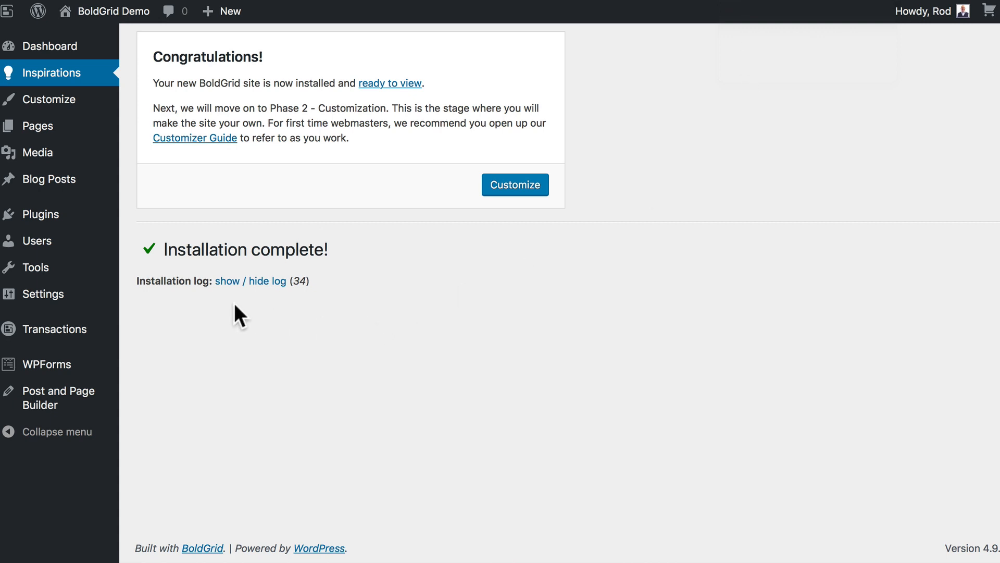
mouse_move(227, 280)
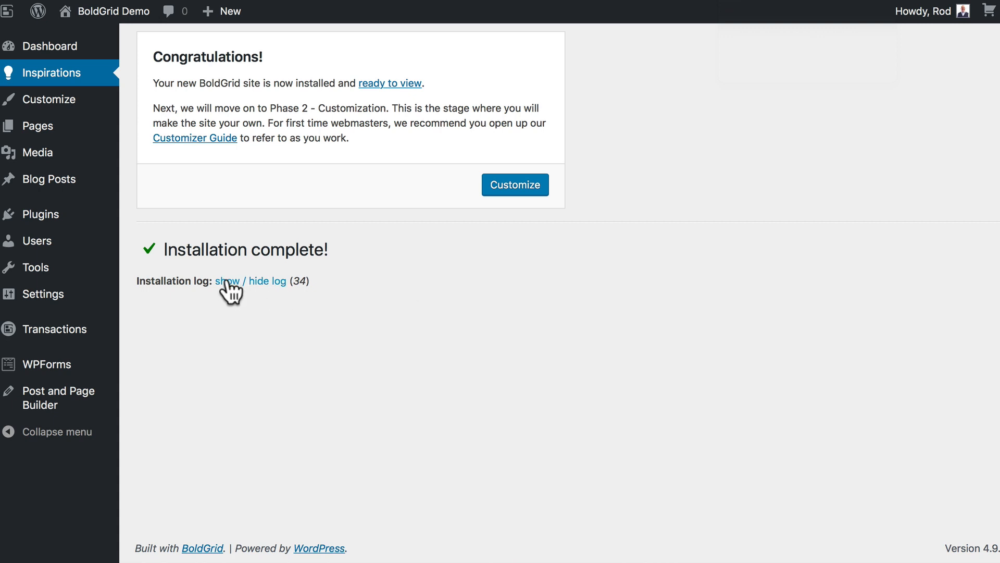
Reveal and scroll through the installation log, then start customizing the new site
left_click(227, 281)
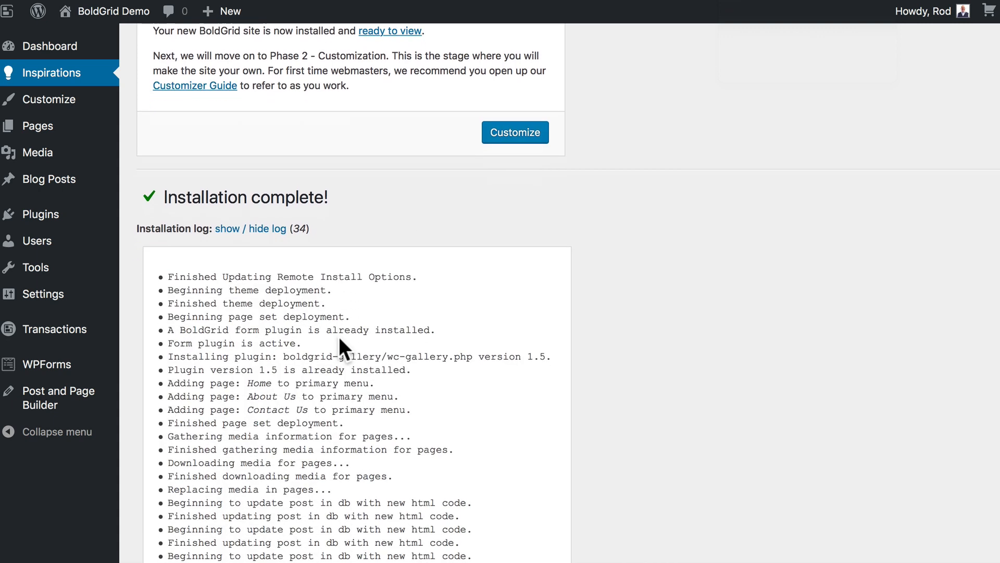
scroll("down", 3)
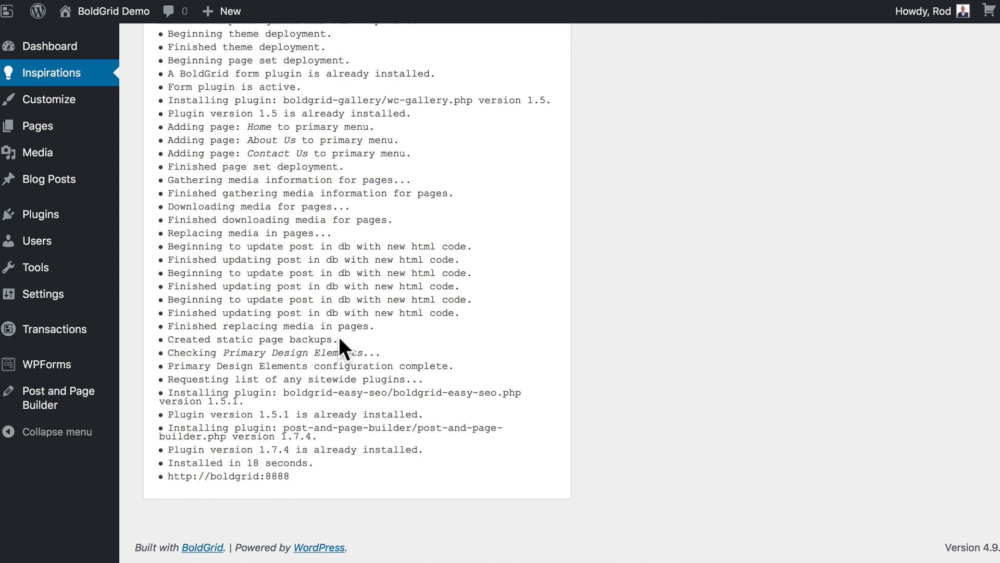
scroll("up", 3)
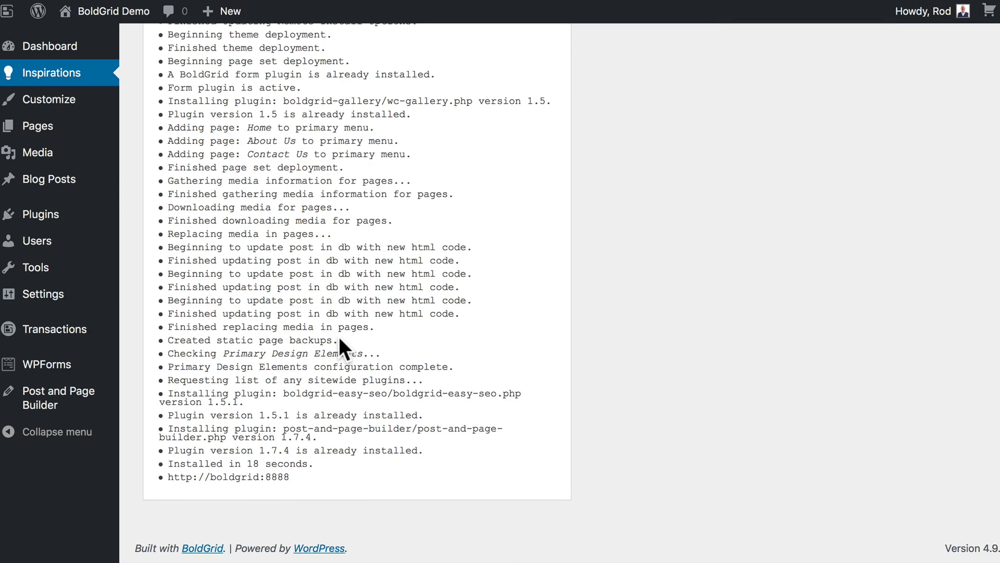
scroll("up", 3)
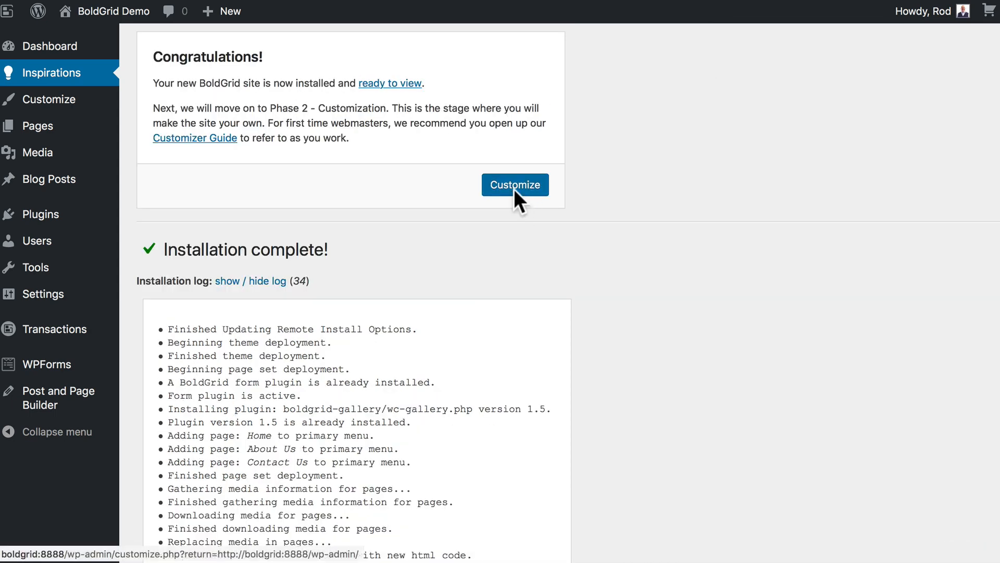
left_click(514, 185)
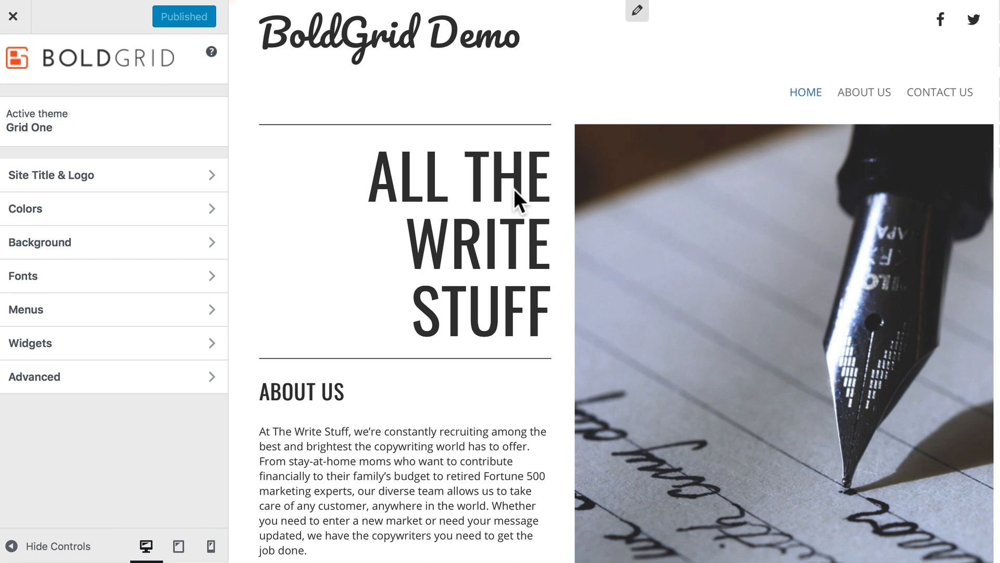
mouse_move(305, 252)
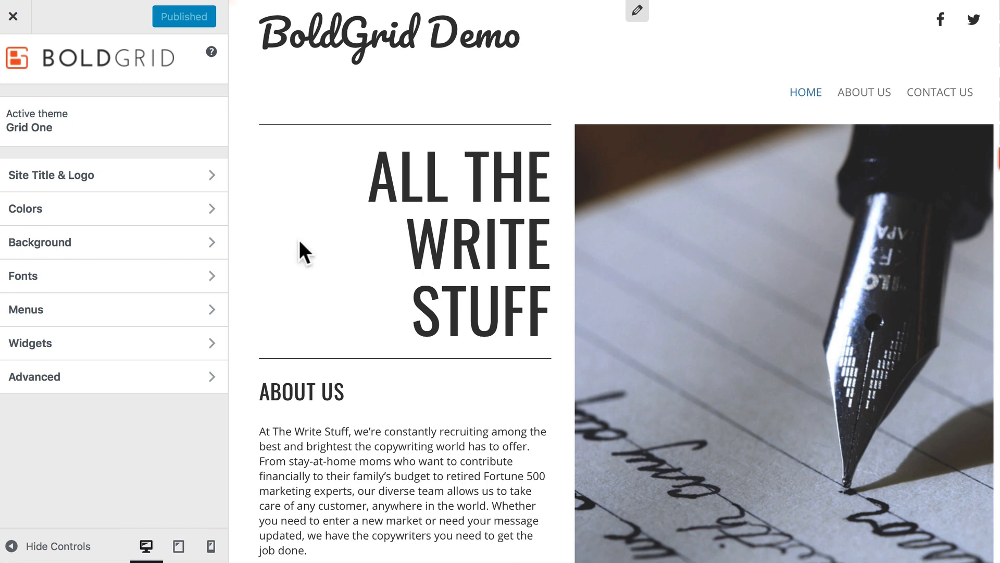
Open the Site Title & Logo section showing title BoldGrid Demo and empty tagline
left_click(114, 175)
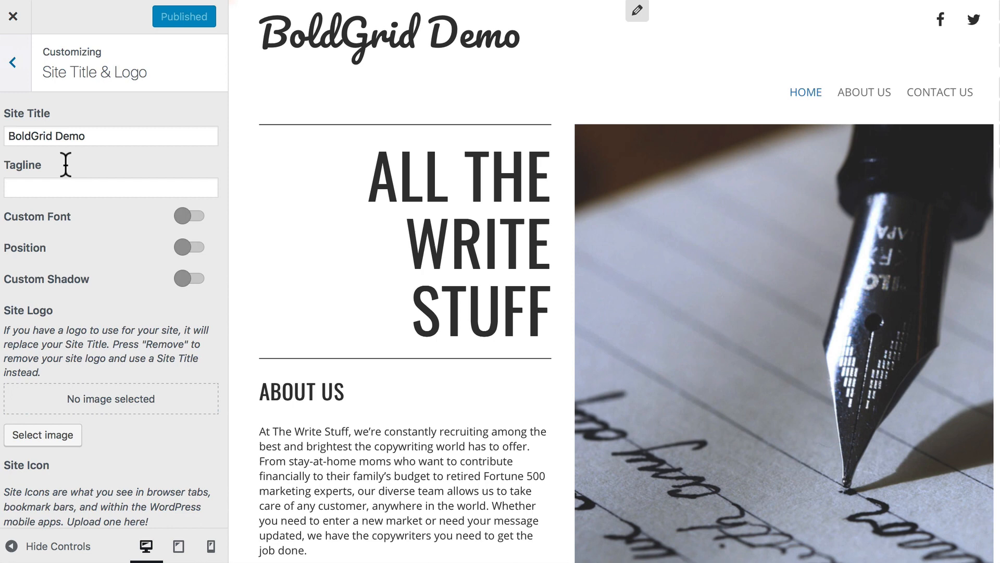
mouse_move(65, 330)
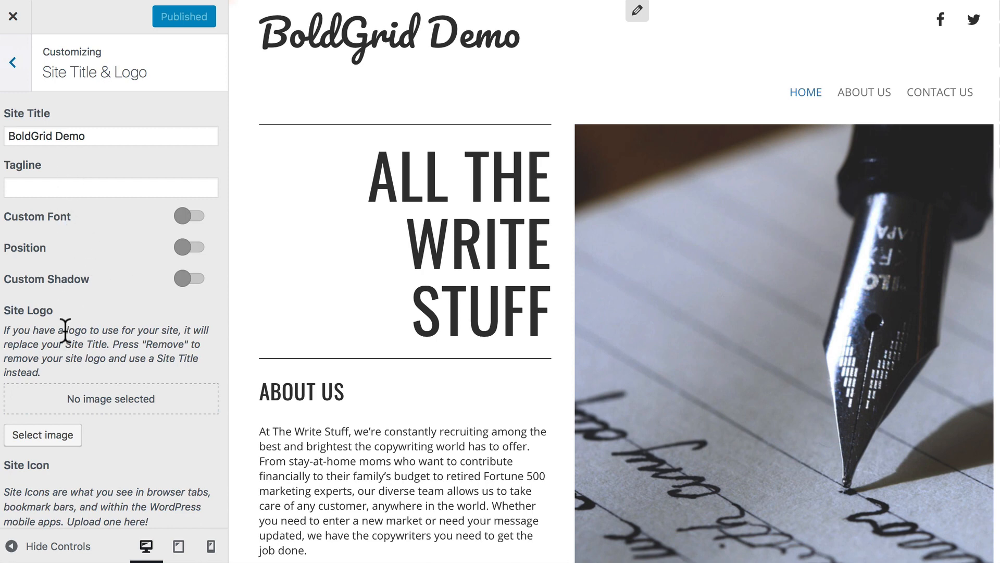
mouse_move(369, 258)
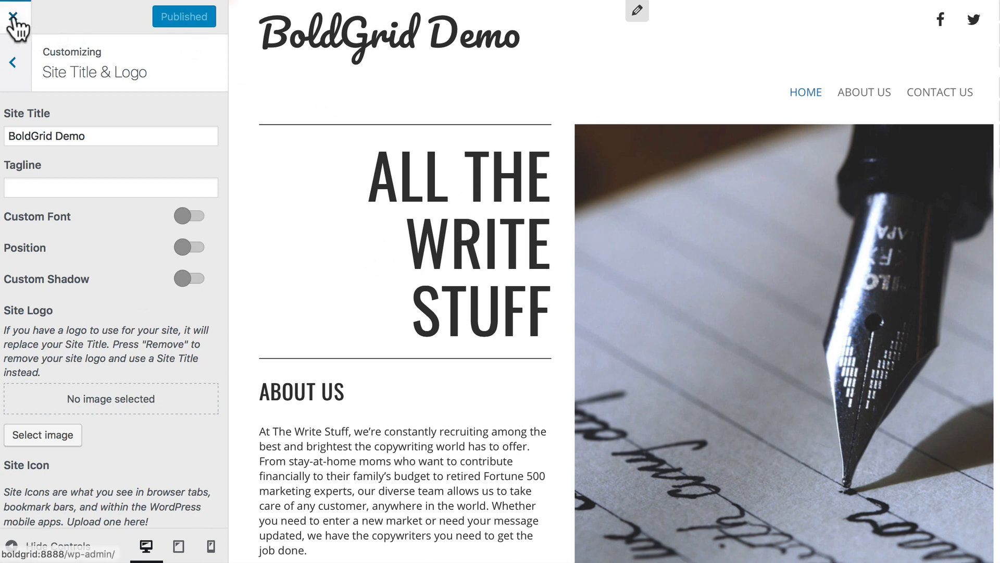
Exit the Customizer and open About Us from All Pages, reviewing The Write Stuff and Janet Riley sections
left_click(16, 12)
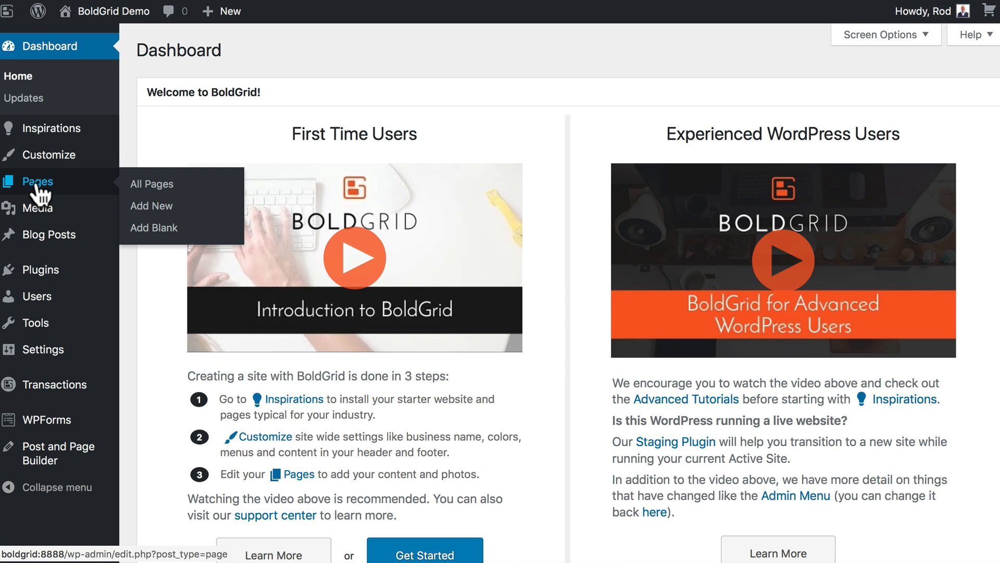
left_click(151, 183)
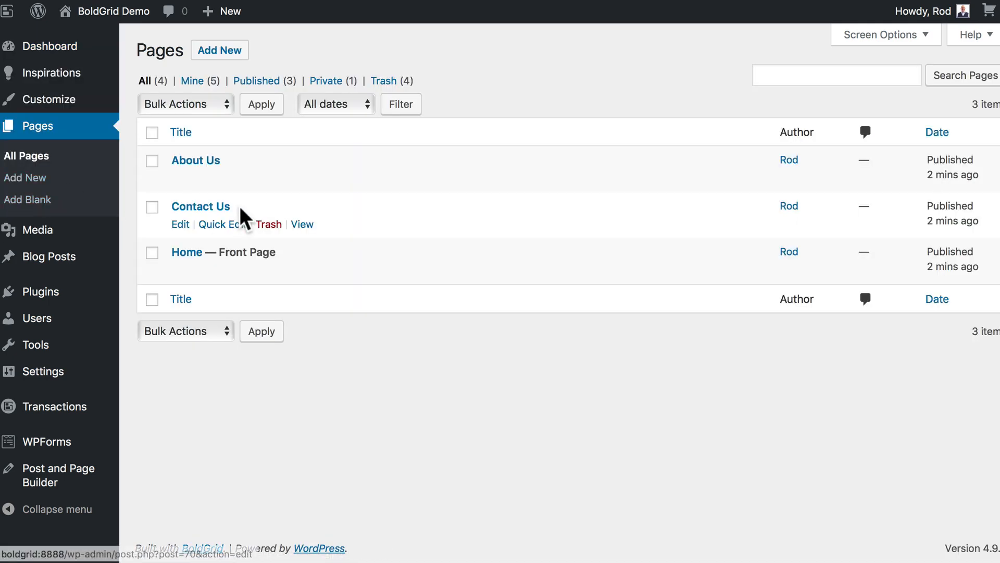
mouse_move(186, 185)
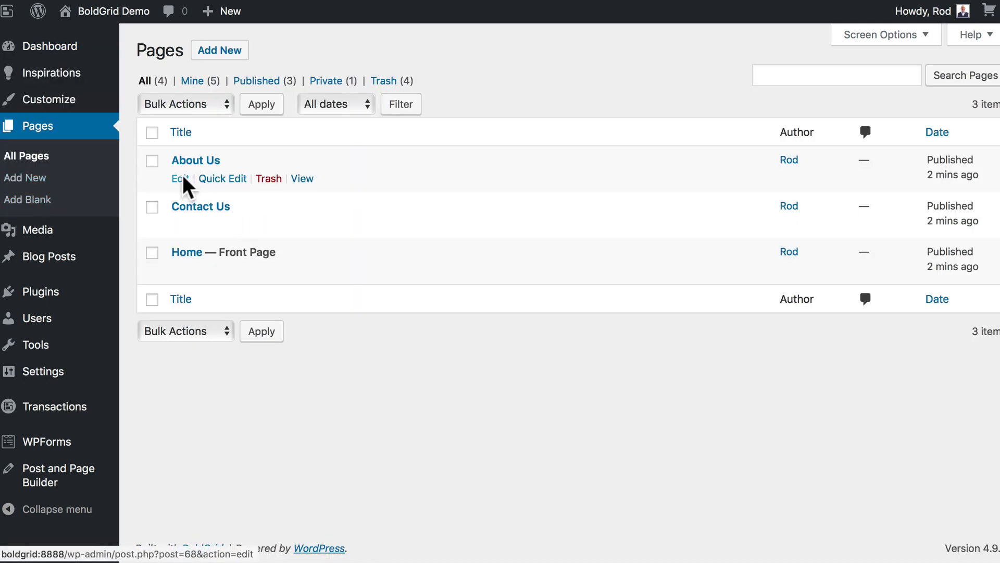
left_click(180, 179)
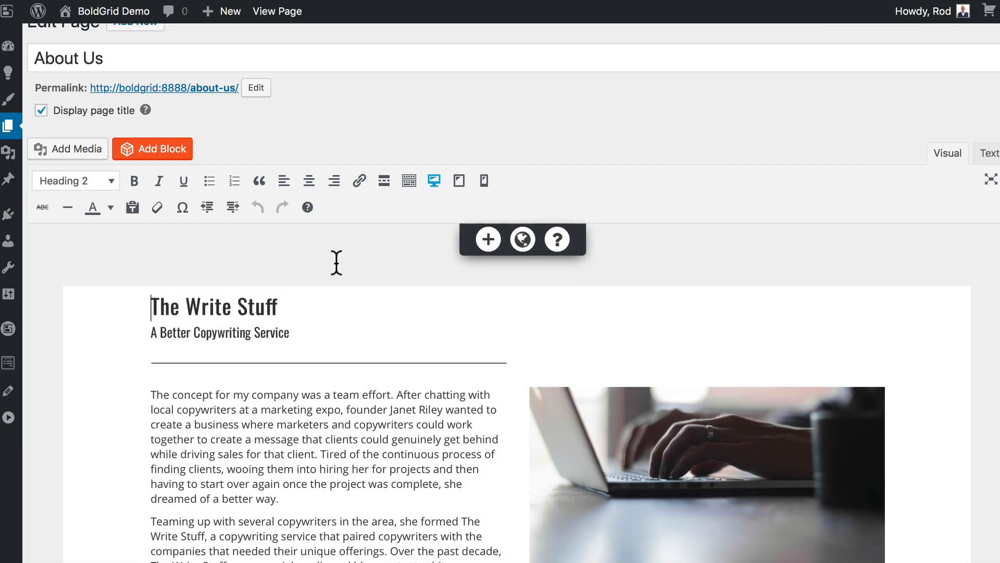
scroll("up", 3)
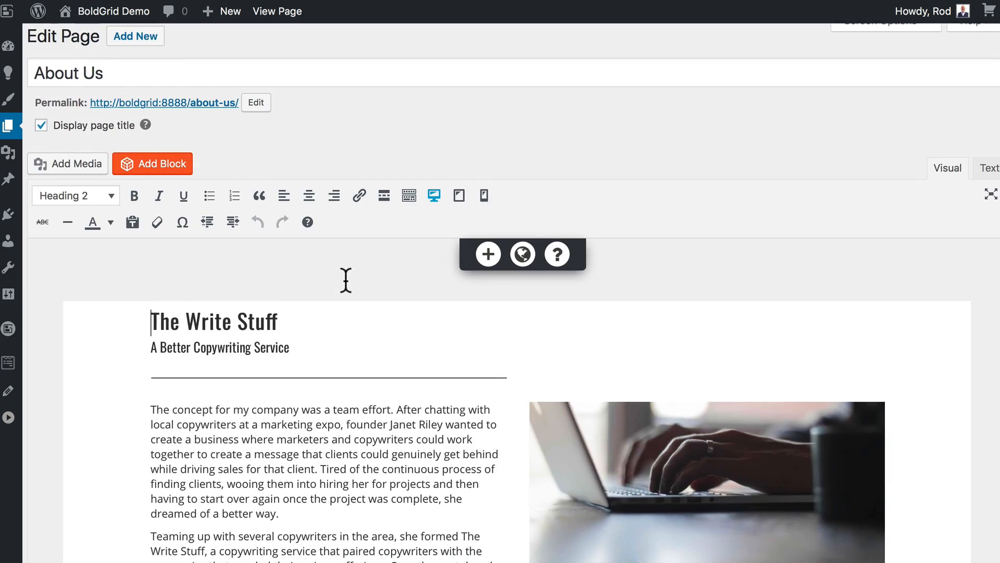
scroll("down", 3)
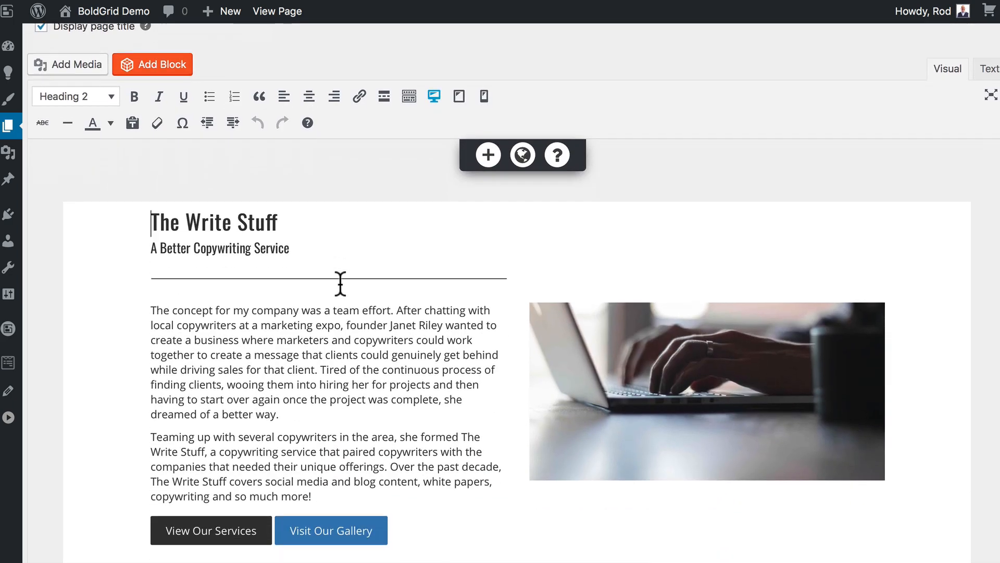
scroll("down", 3)
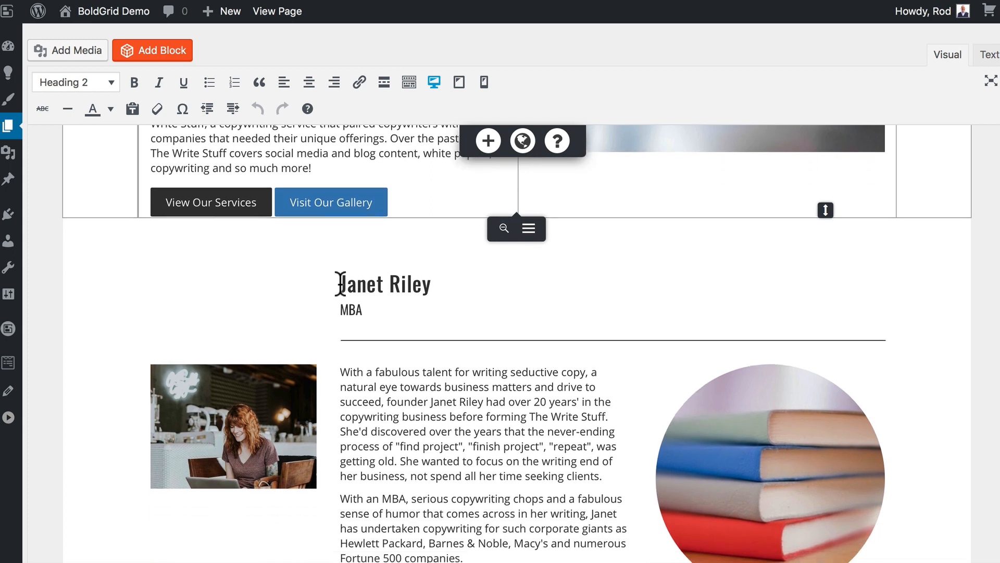
scroll("down", 3)
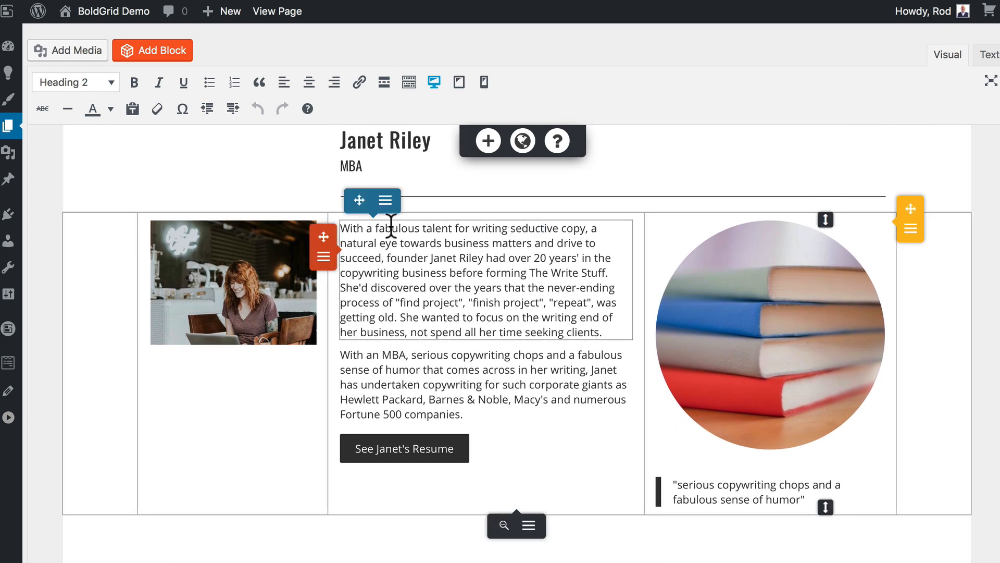
mouse_move(437, 287)
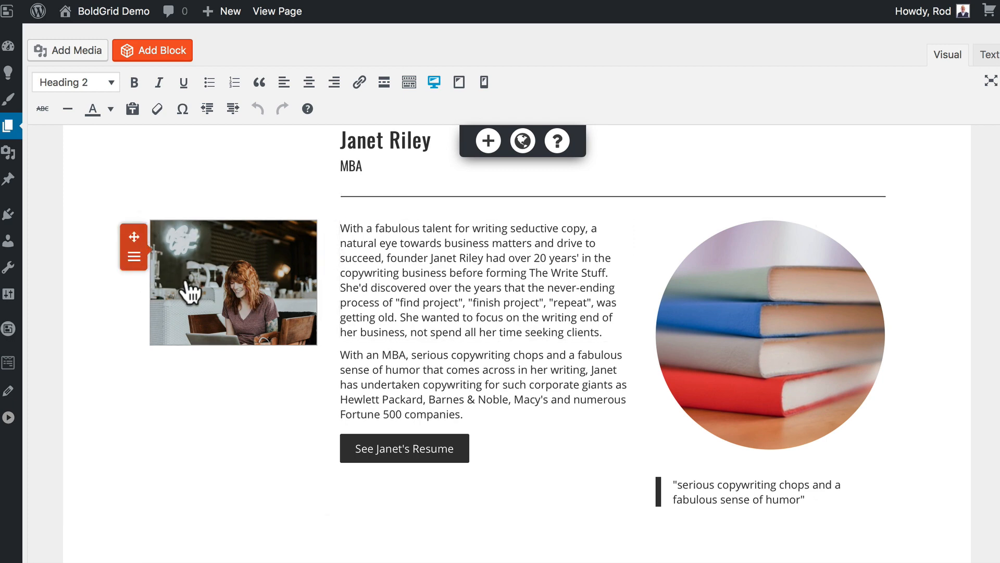
left_click(134, 256)
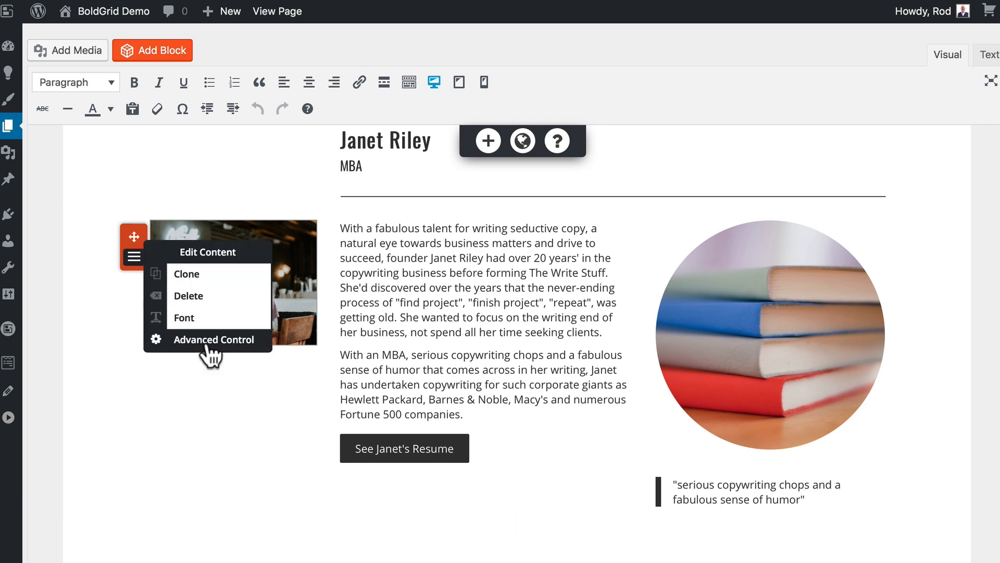
left_click(214, 338)
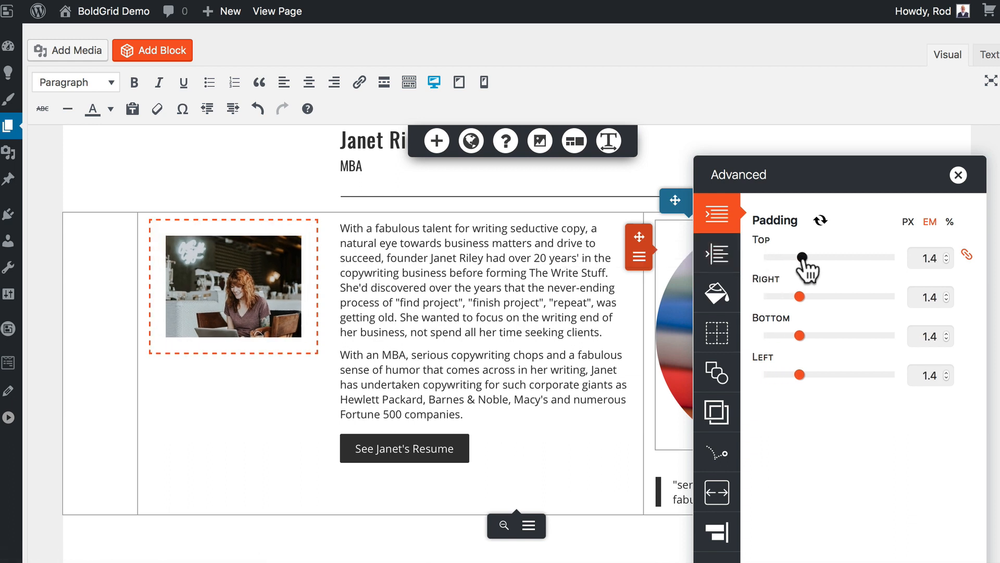
left_click(717, 373)
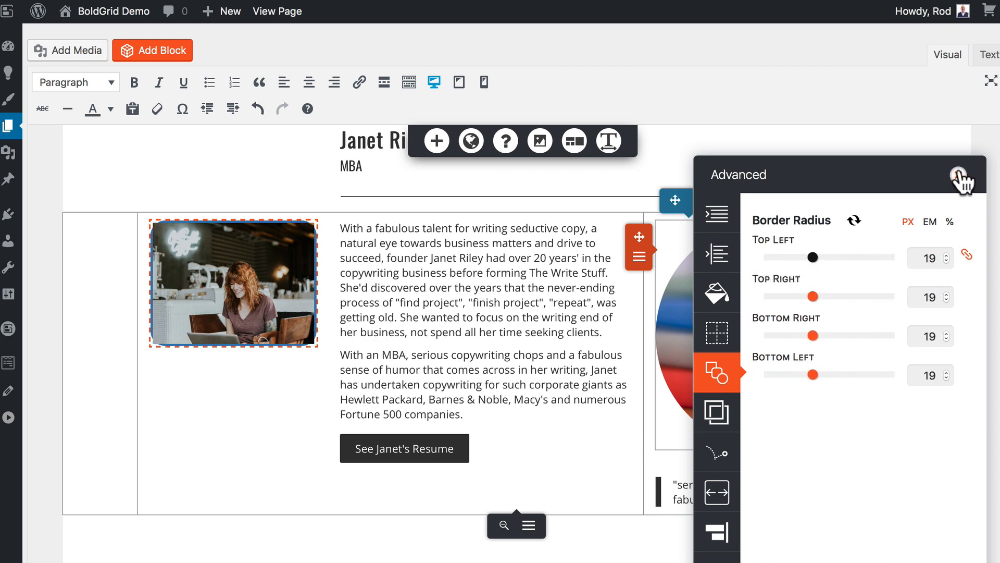
left_click(965, 178)
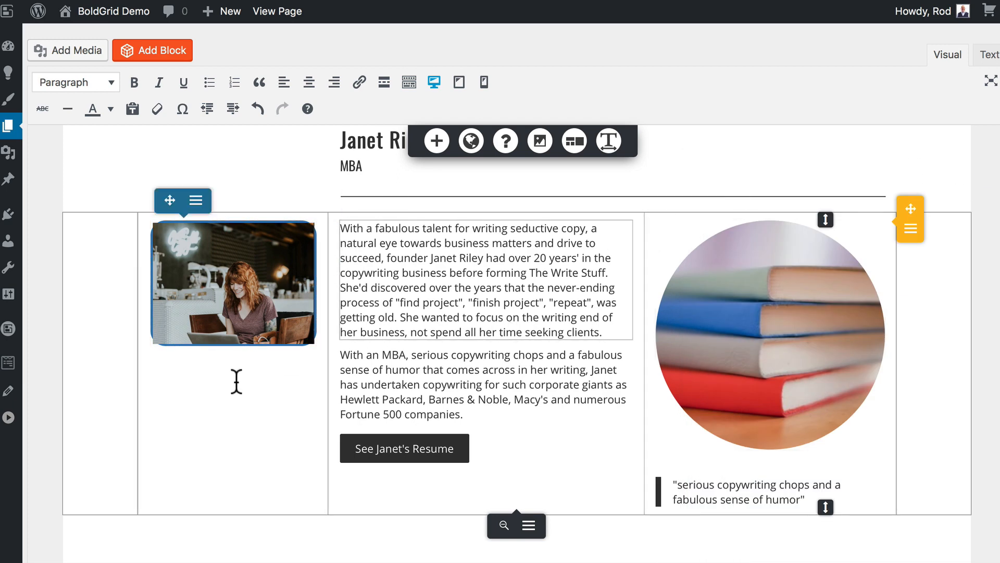
left_click(417, 373)
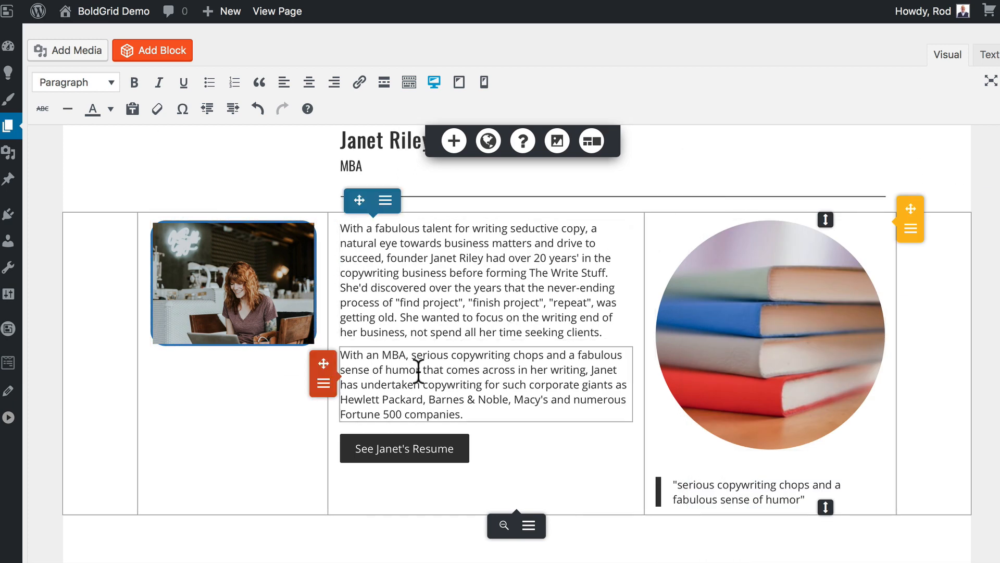
Insert the Talk to Us / Review Us / Follow Us GridBlock under the first section and accept it
scroll("up", 3)
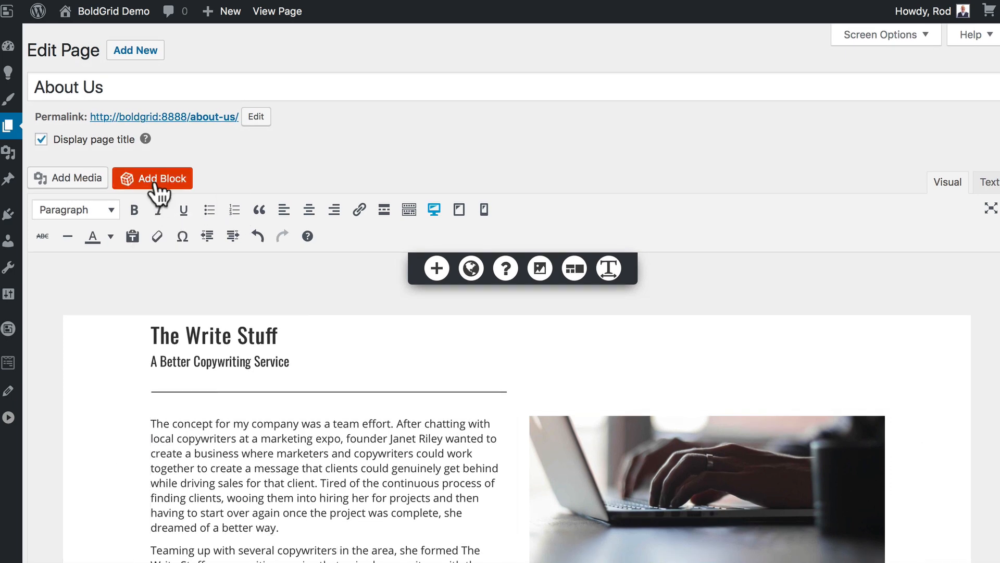
left_click(152, 177)
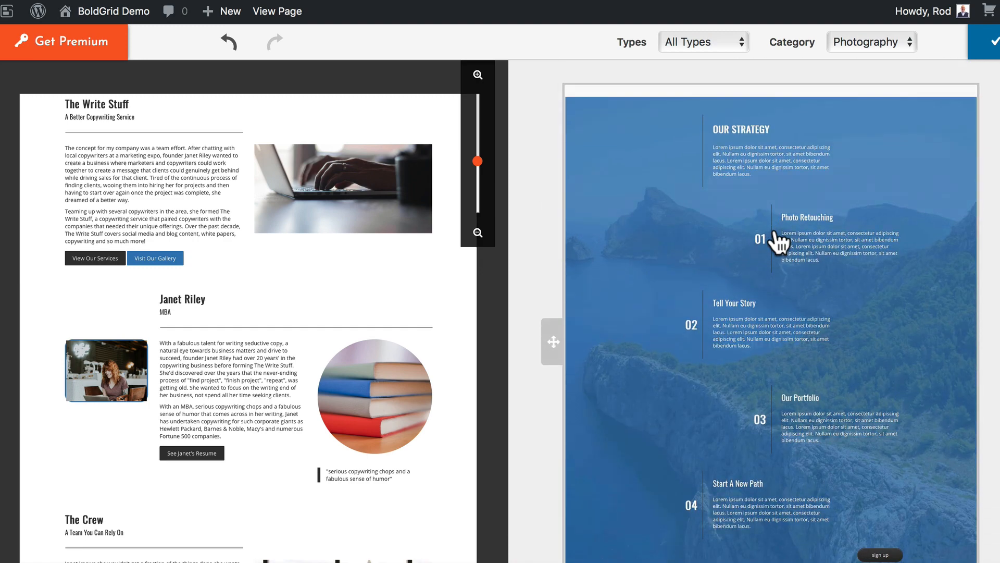
scroll("down", 3)
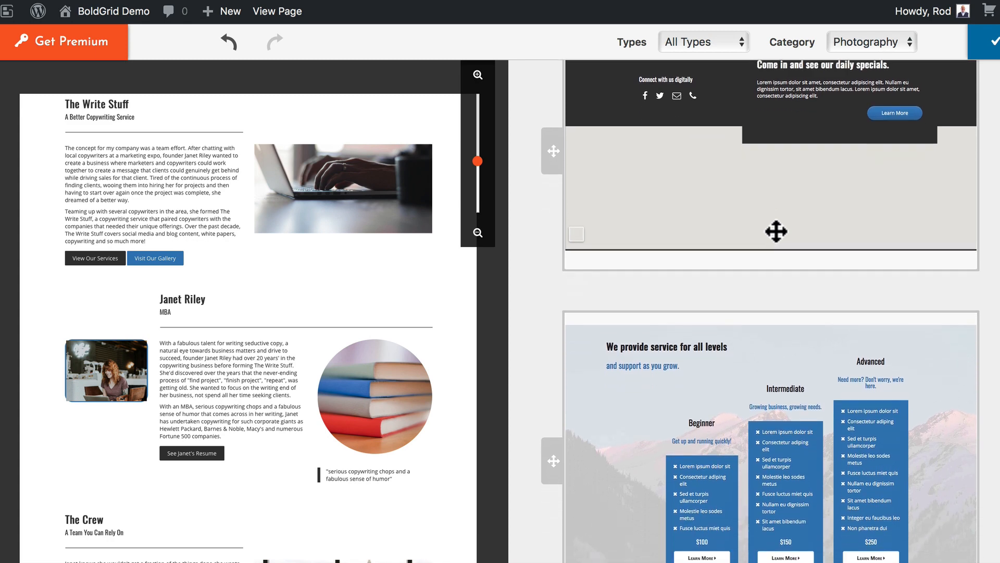
scroll("down", 3)
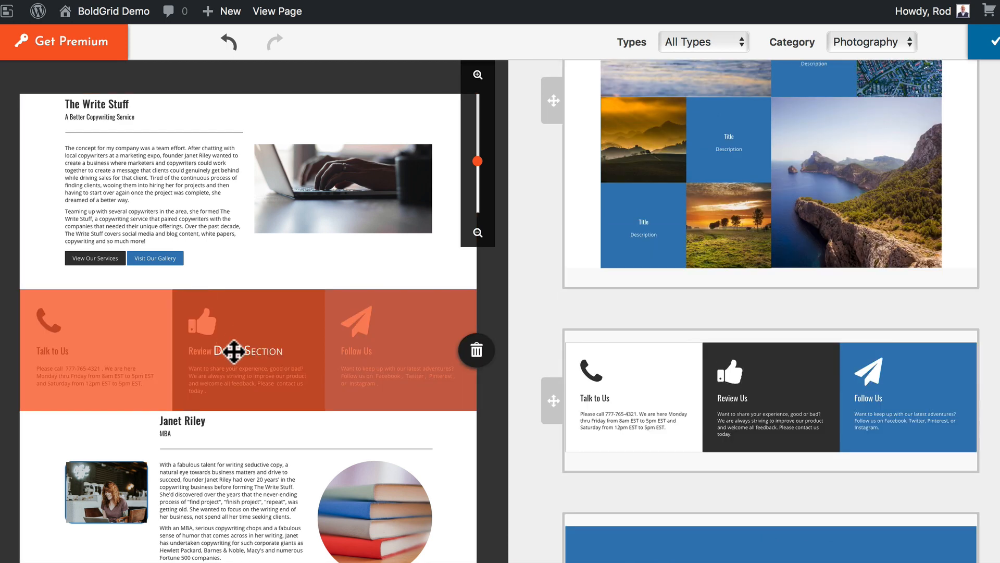
mouse_move(475, 350)
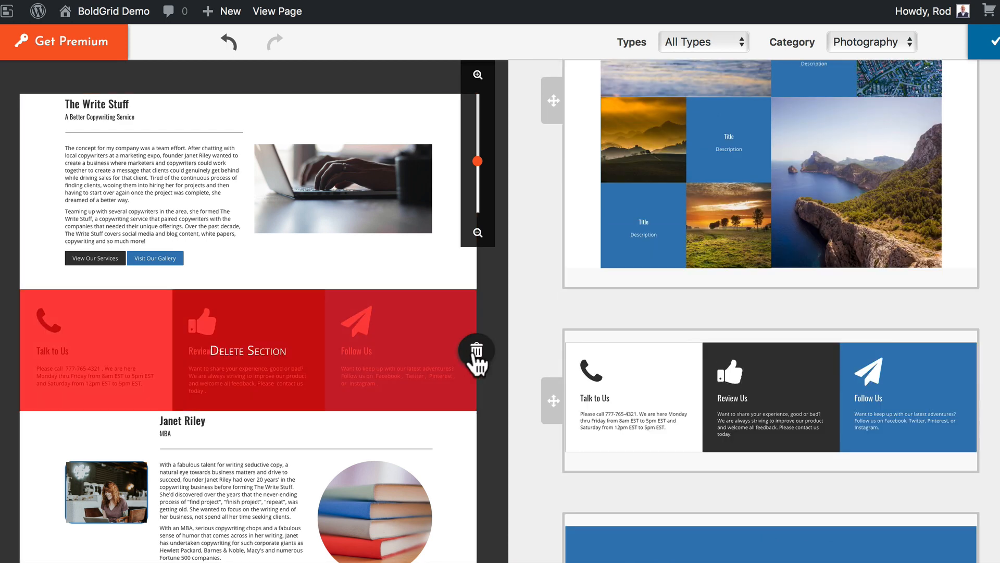
left_click(476, 357)
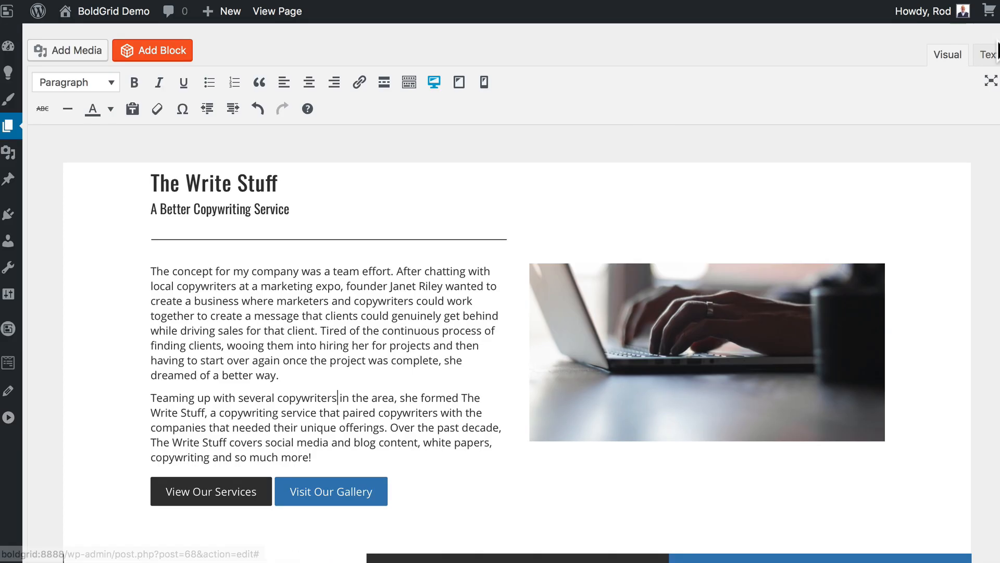
Scroll down the About Us page to review the new Talk to Us, Review Us, Follow Us section
scroll("down", 3)
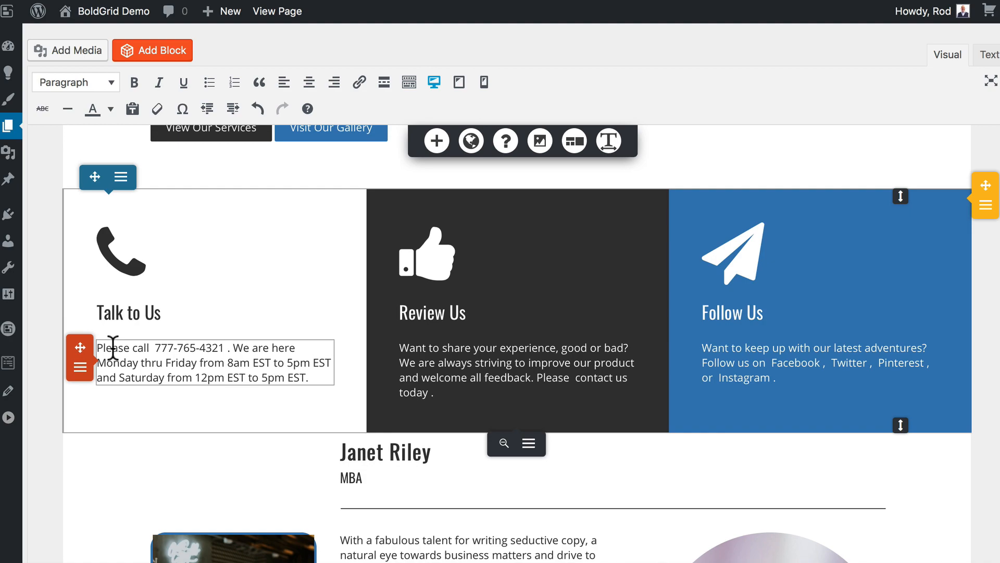
scroll("down", 3)
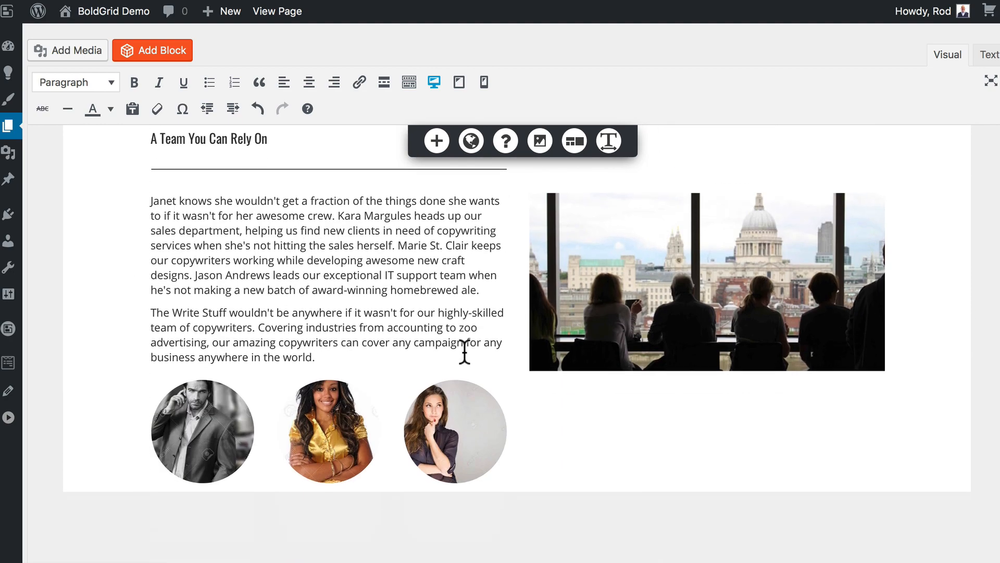
scroll("down", 3)
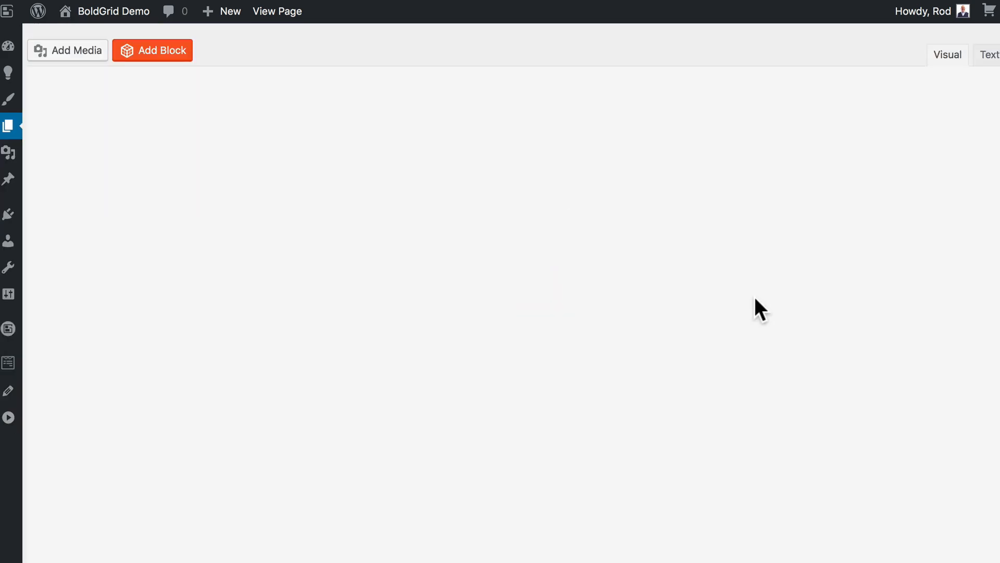
scroll("down", 3)
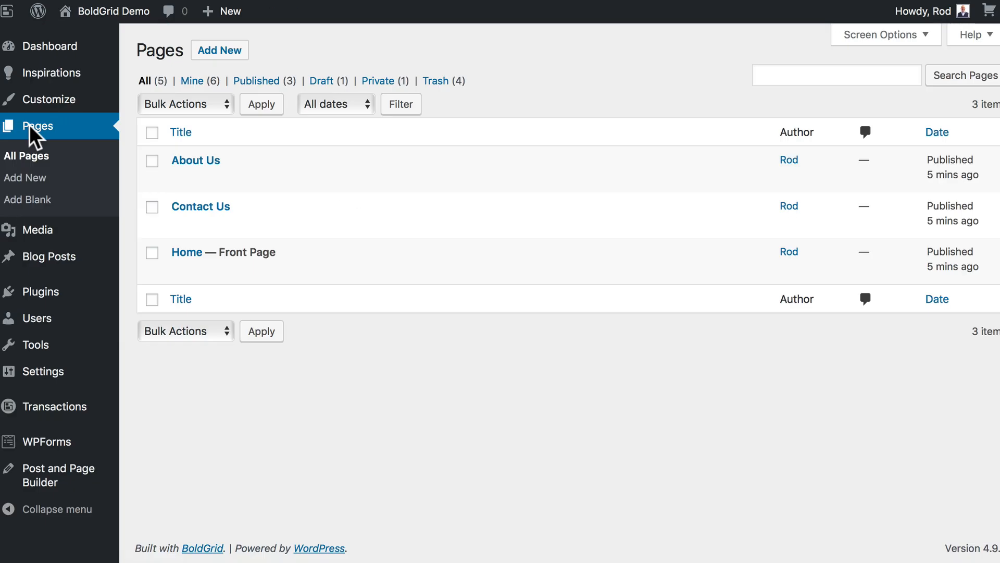
mouse_move(25, 177)
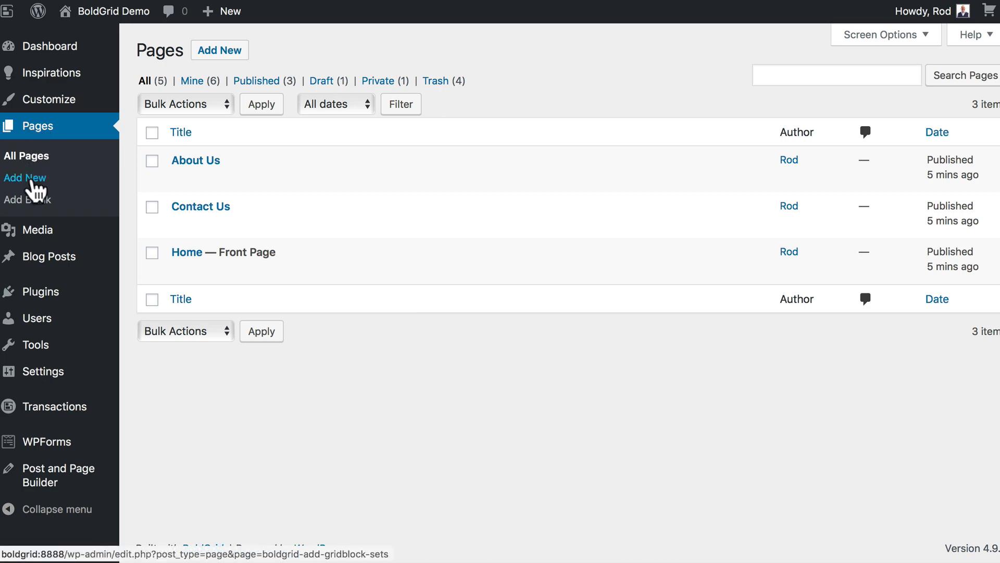
Browse the New From GridBlocks page templates, then begin an Add New Block in Post and Page Builder
left_click(25, 177)
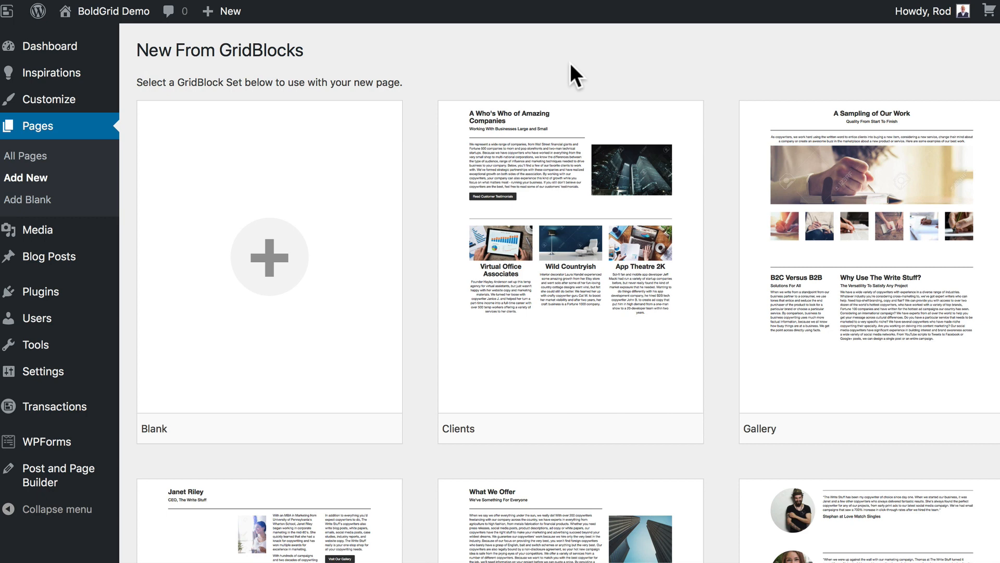
scroll("down", 3)
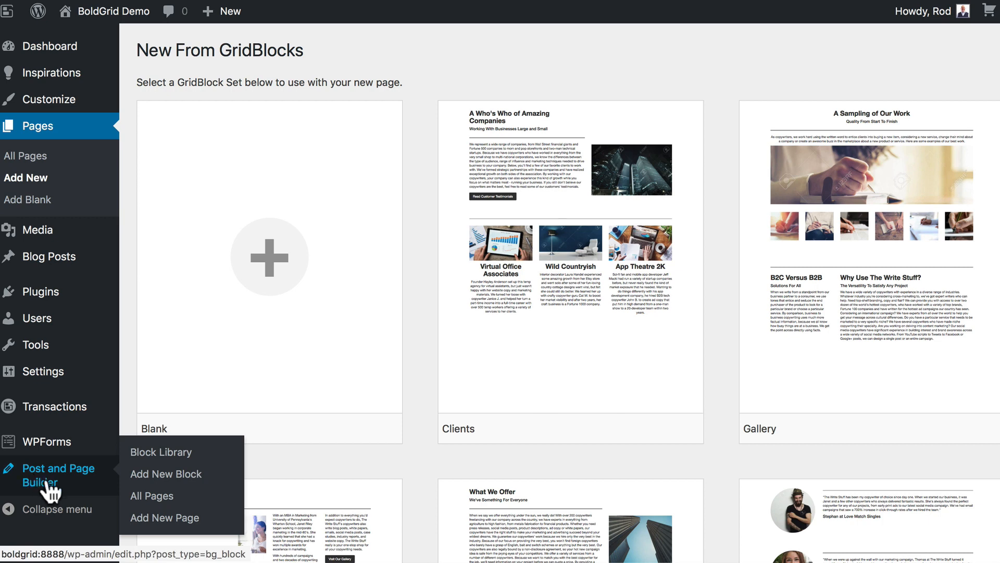
mouse_move(162, 451)
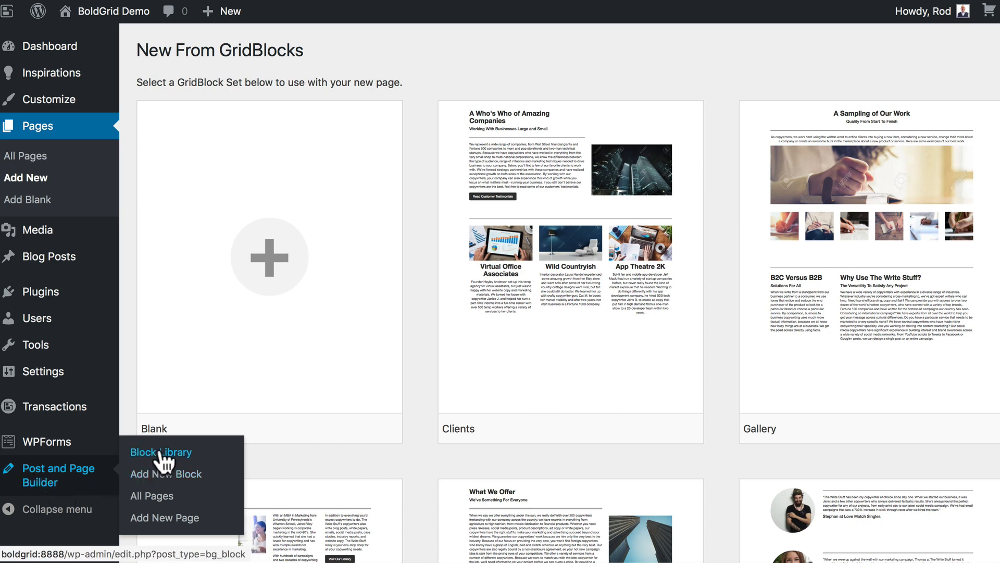
mouse_move(152, 496)
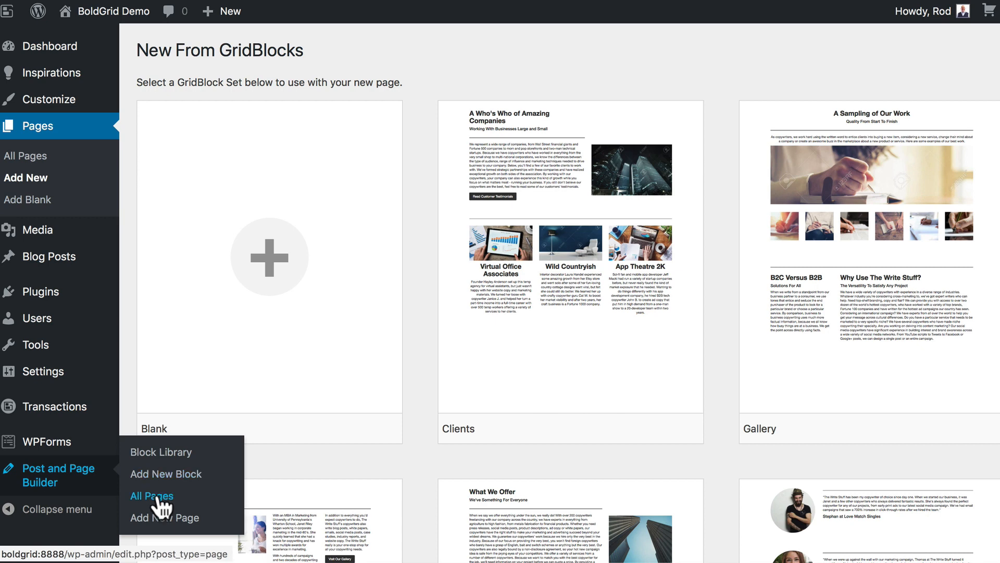
left_click(166, 473)
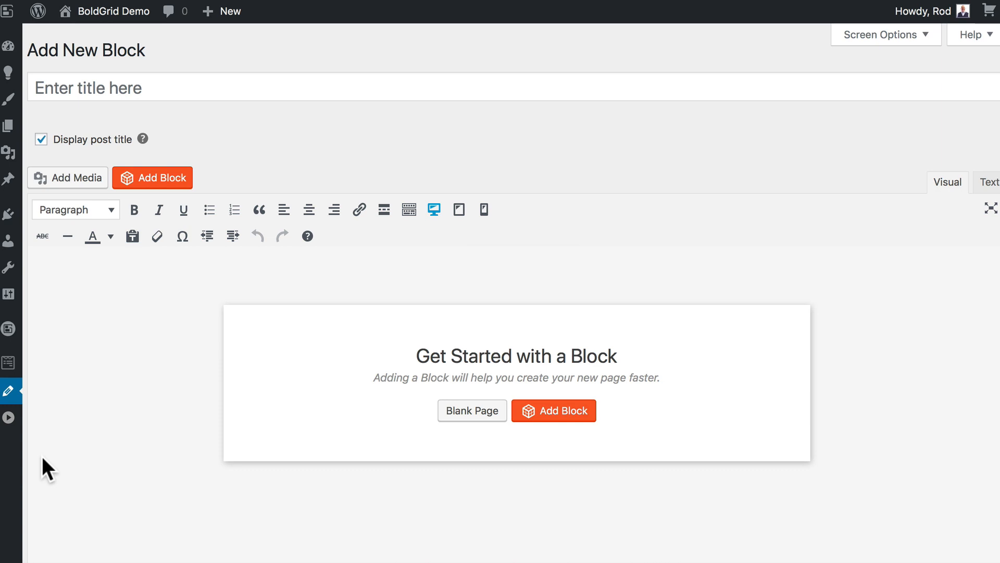
mouse_move(413, 552)
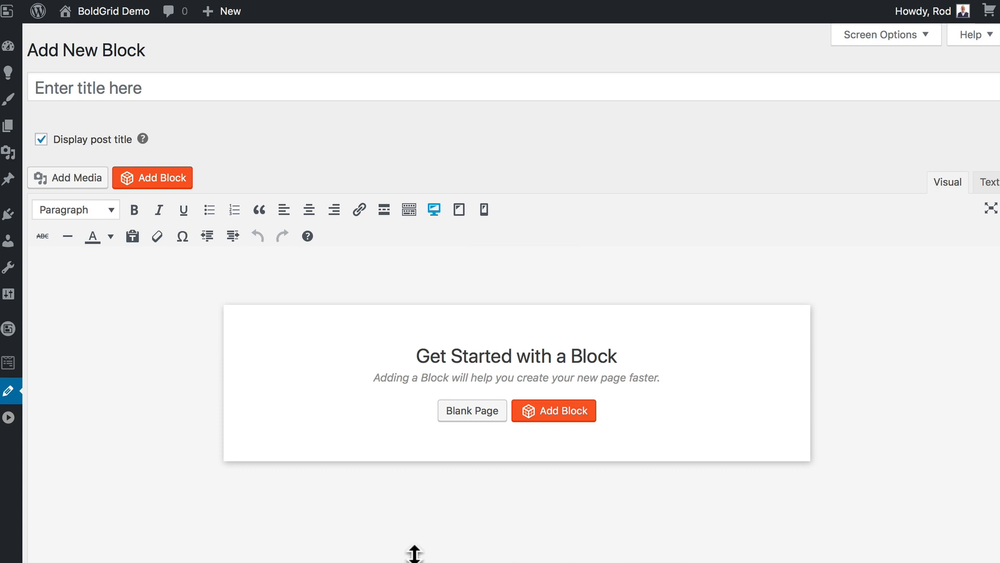
Add the Choose Happiness GridBlock to the new block and start changing its landscape image
left_click(553, 410)
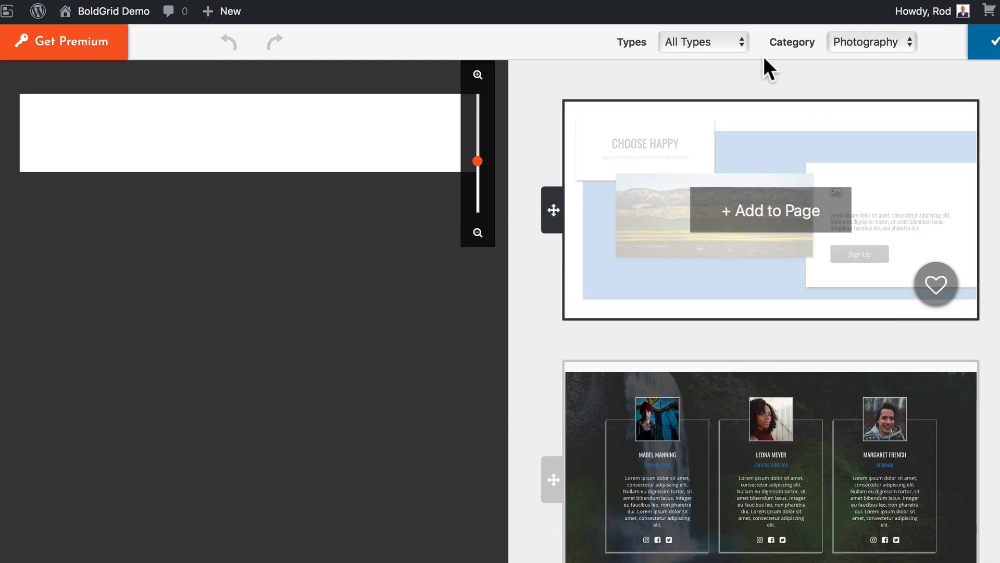
mouse_move(771, 226)
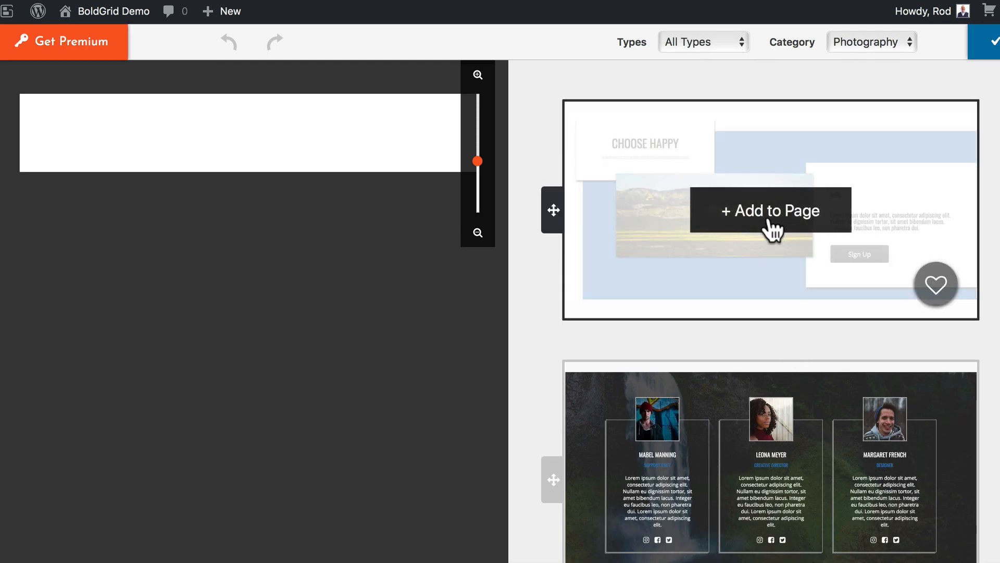
left_click(768, 210)
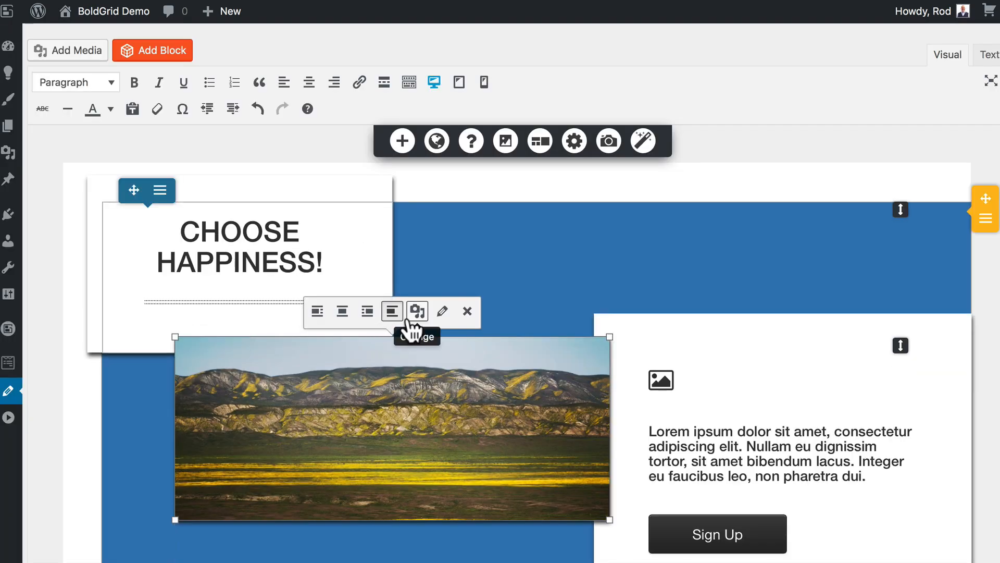
left_click(417, 311)
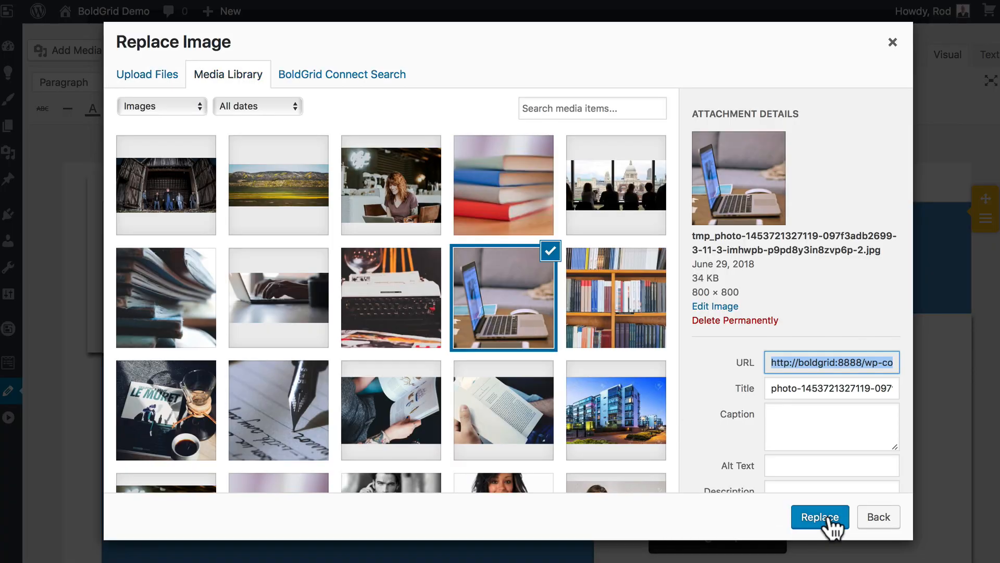
Replace the photo with the cropped laptop image; Test Block shows as published in the Block Library
left_click(820, 515)
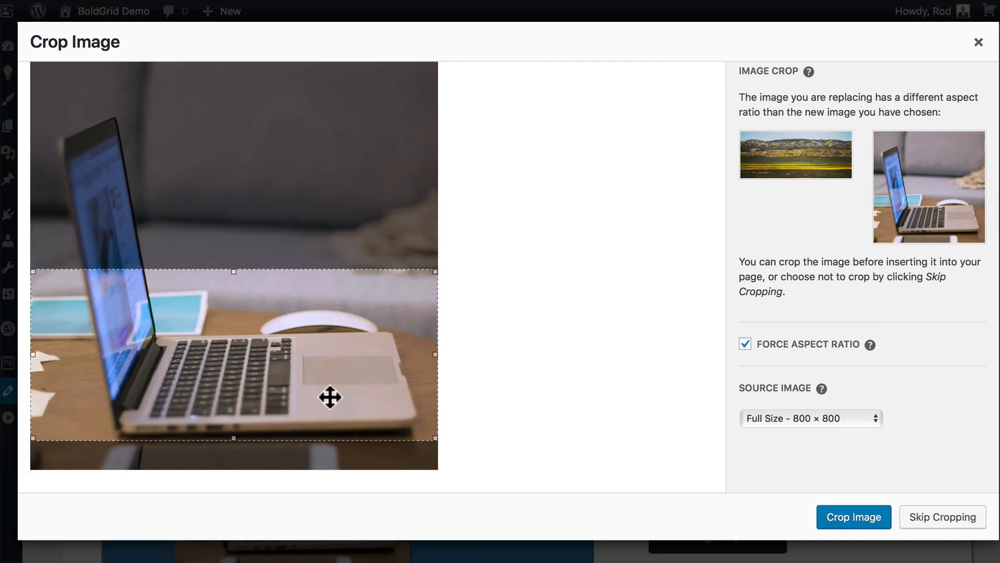
mouse_move(853, 517)
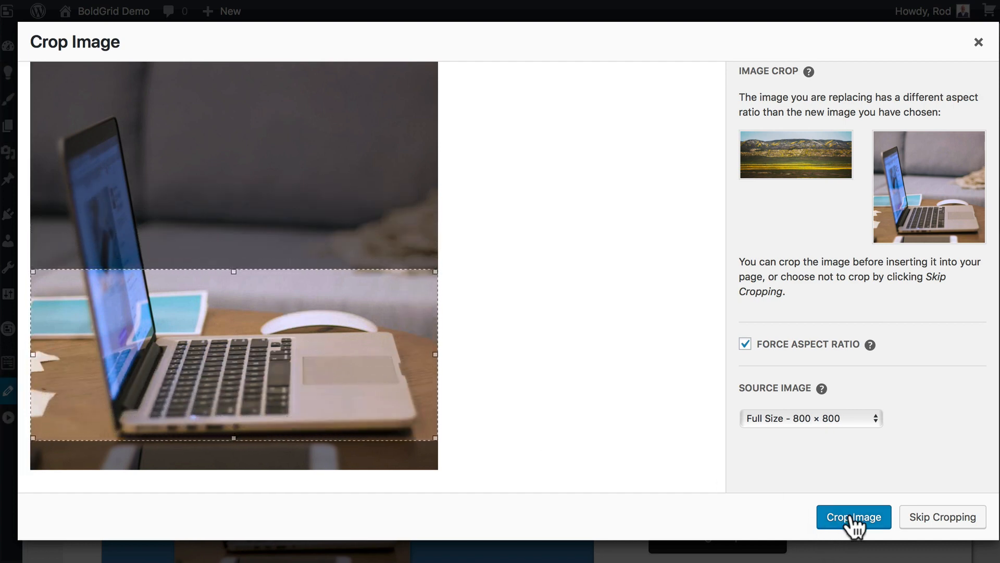
left_click(853, 517)
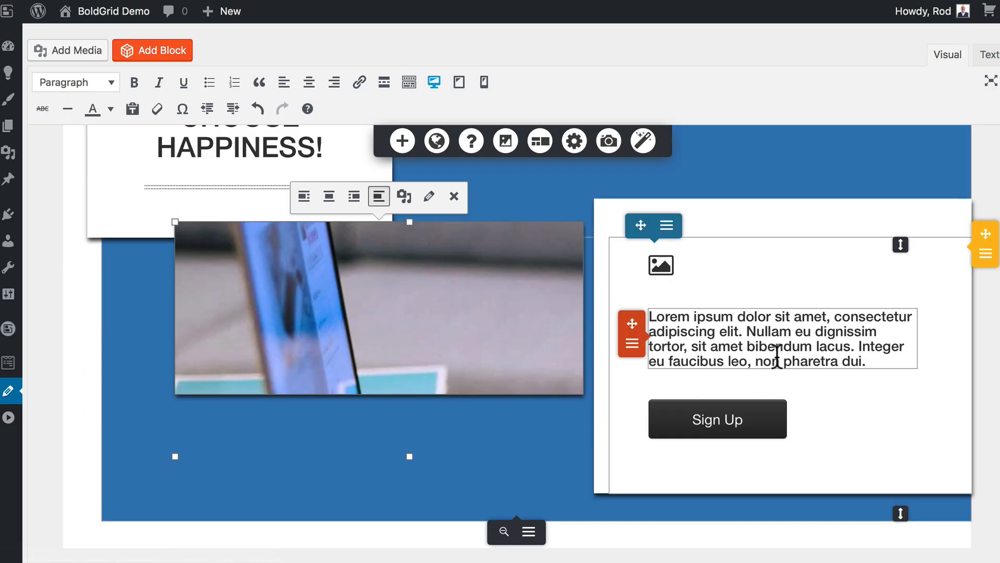
scroll("down", 3)
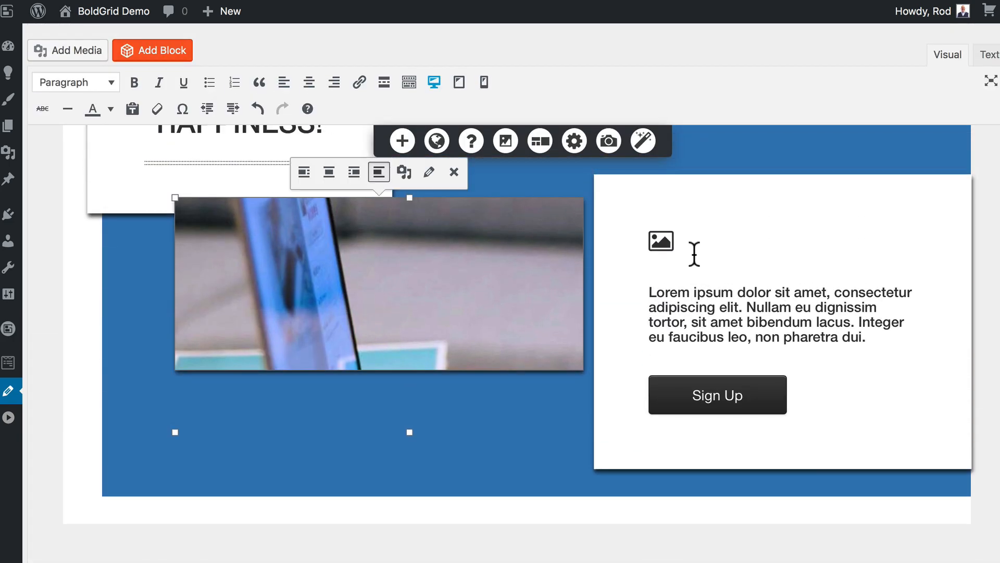
scroll("down", 3)
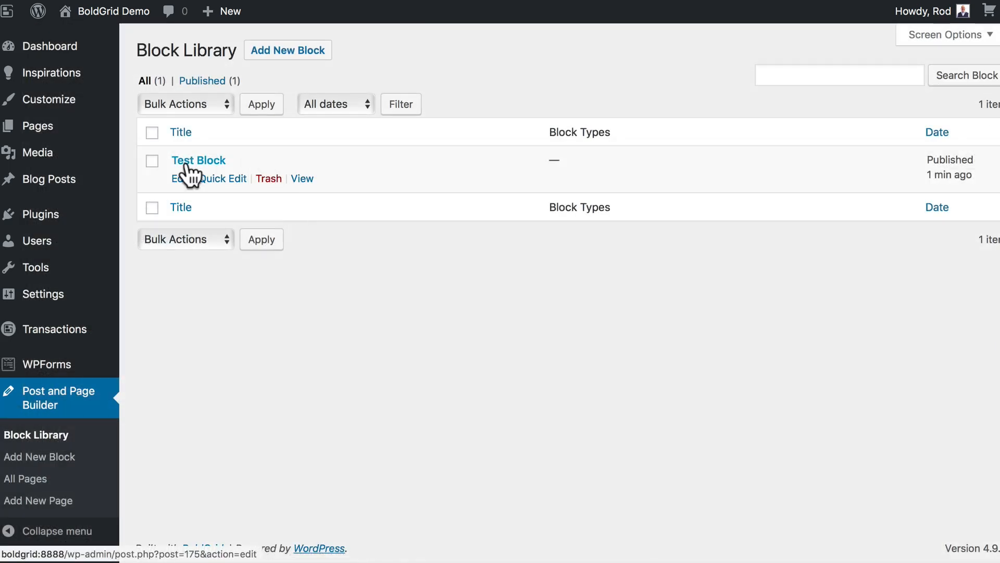
mouse_move(246, 240)
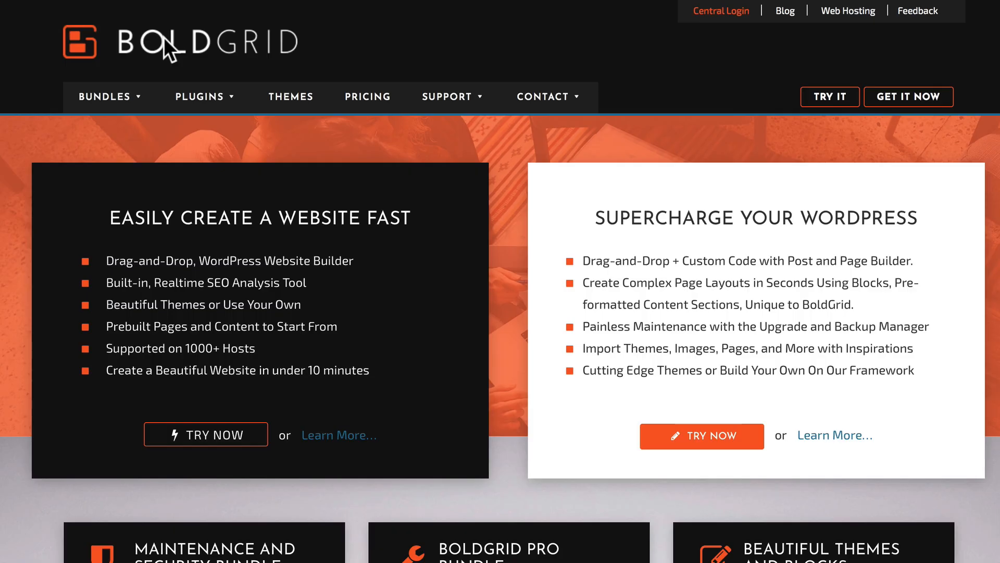
left_click(205, 95)
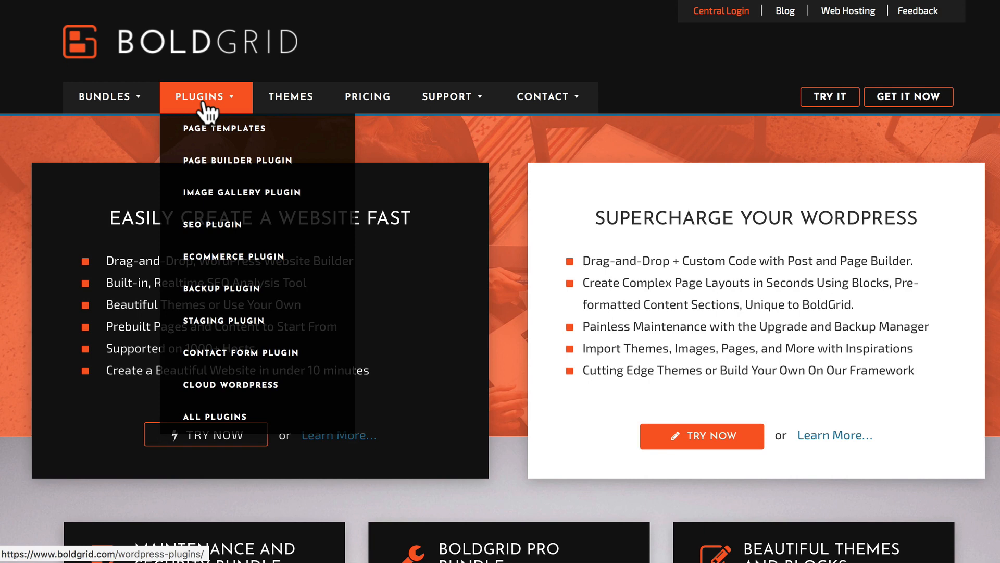
mouse_move(421, 158)
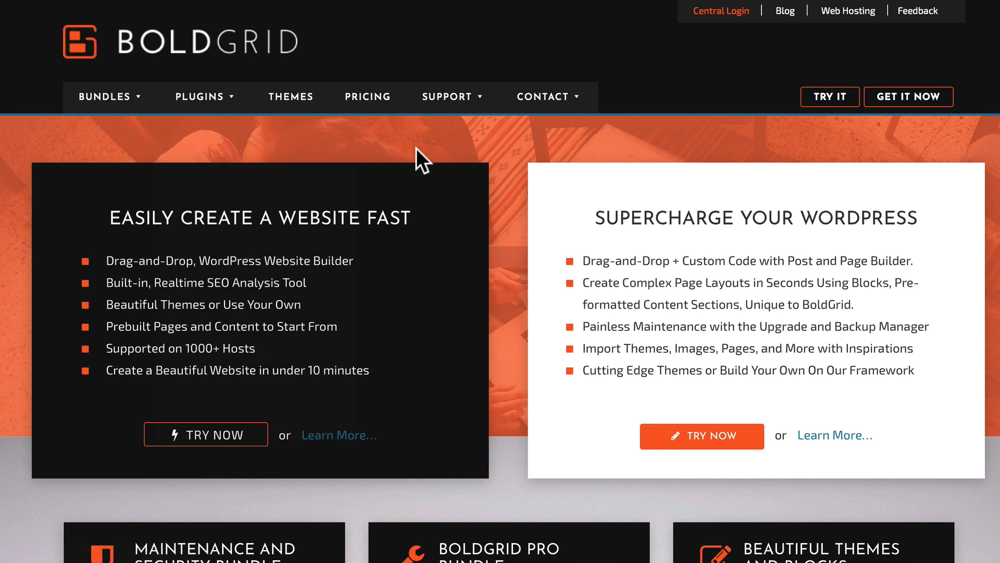
mouse_move(388, 146)
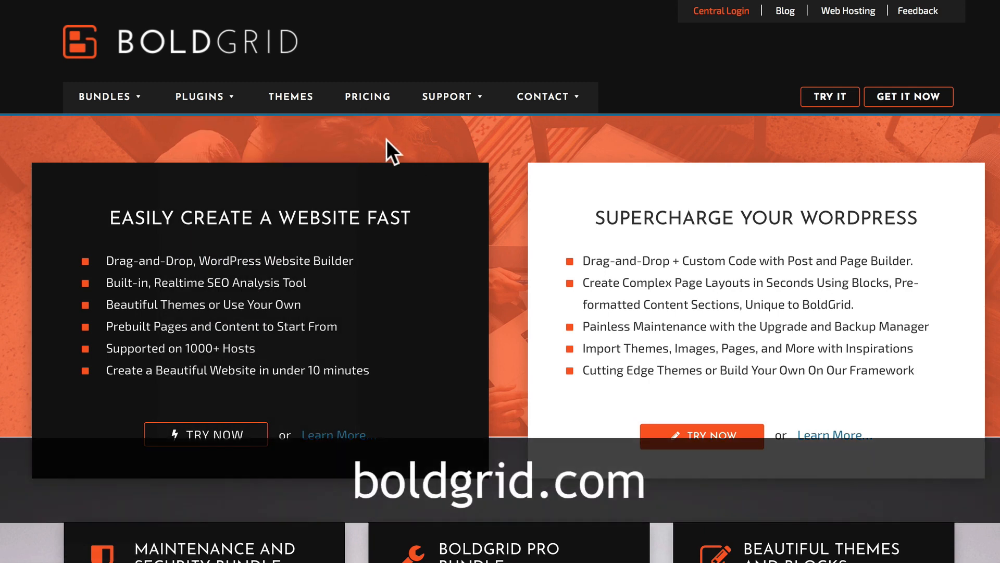
mouse_move(391, 152)
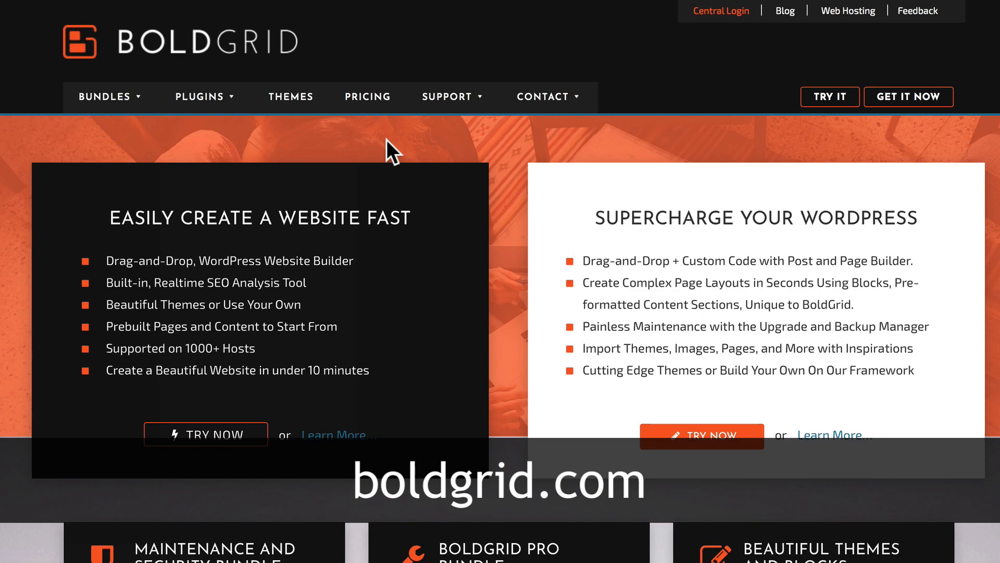